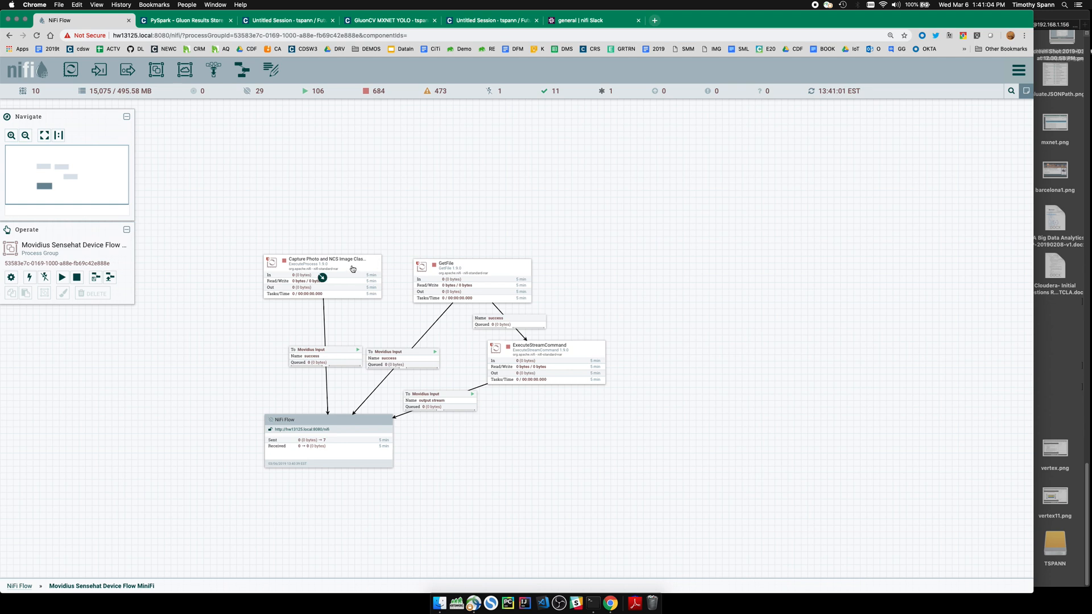
pyautogui.moveTo(535, 370)
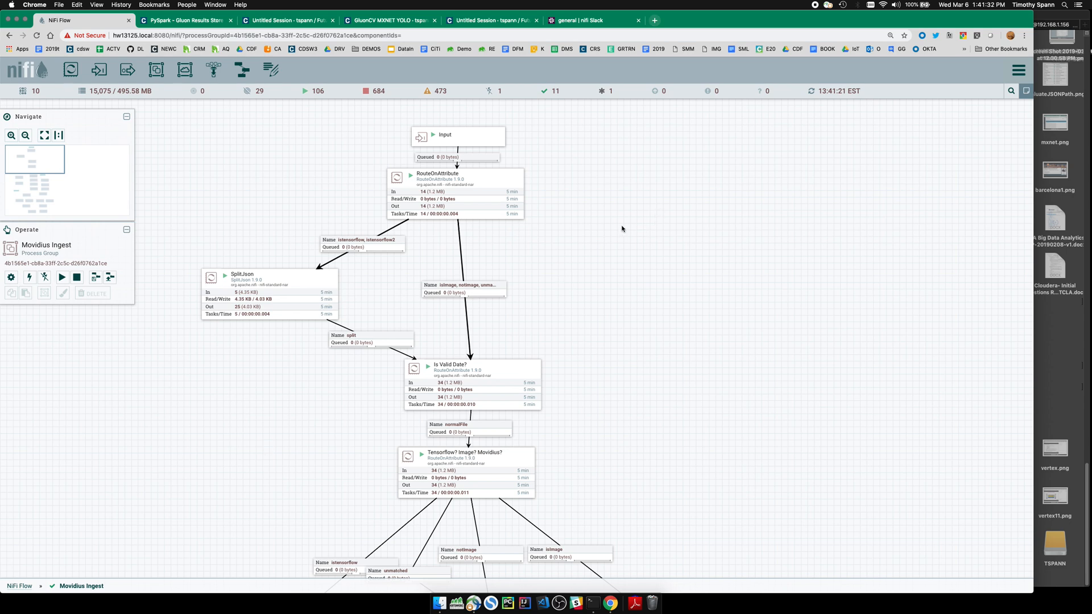
pyautogui.moveTo(594, 231)
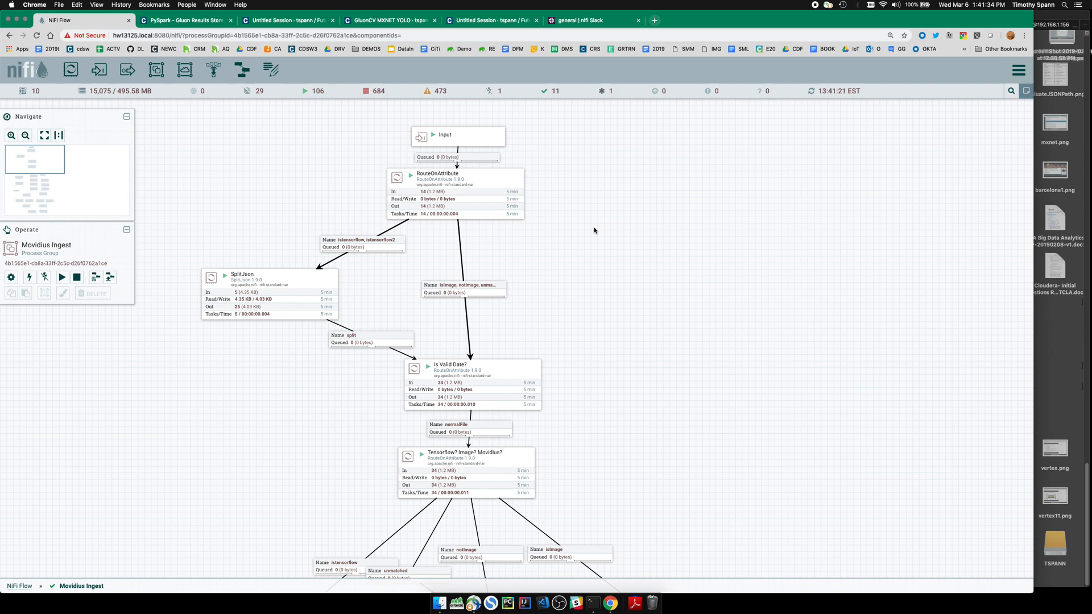
pyautogui.moveTo(477, 298)
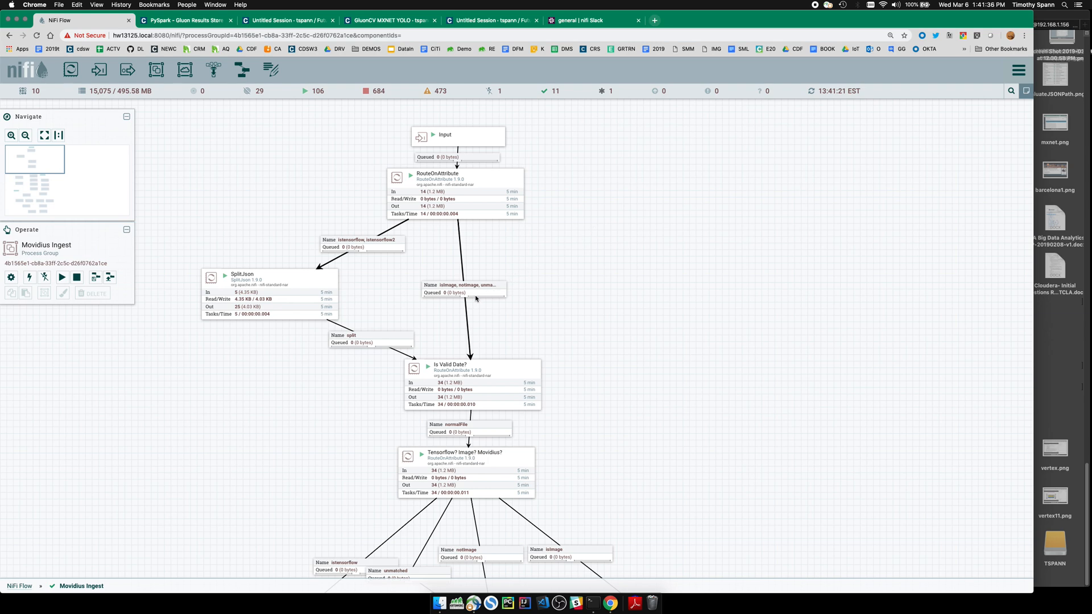
pyautogui.moveTo(477, 298)
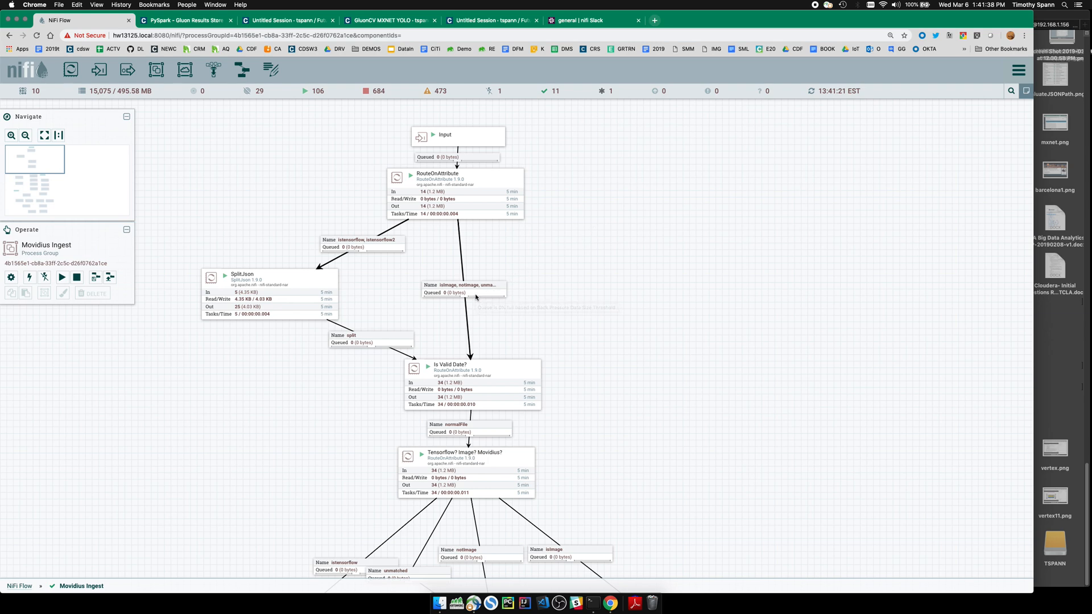
pyautogui.moveTo(305, 386)
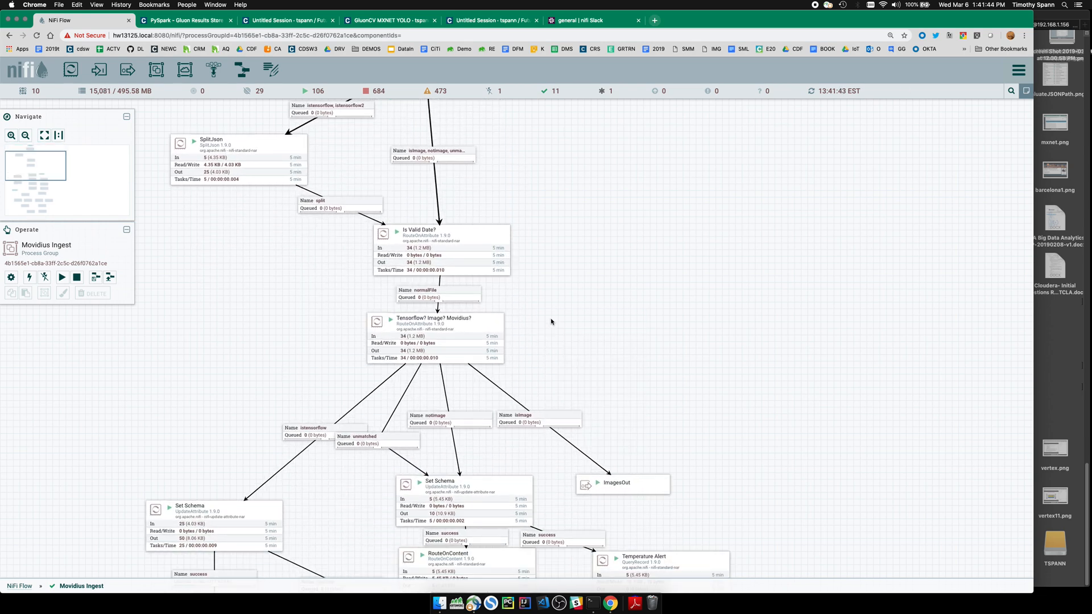
# View the Tensorflow? Image? Movidius? routing processor's configuration, then scroll to the lower Movidius Ingest branches.
pyautogui.rightClick(432, 335)
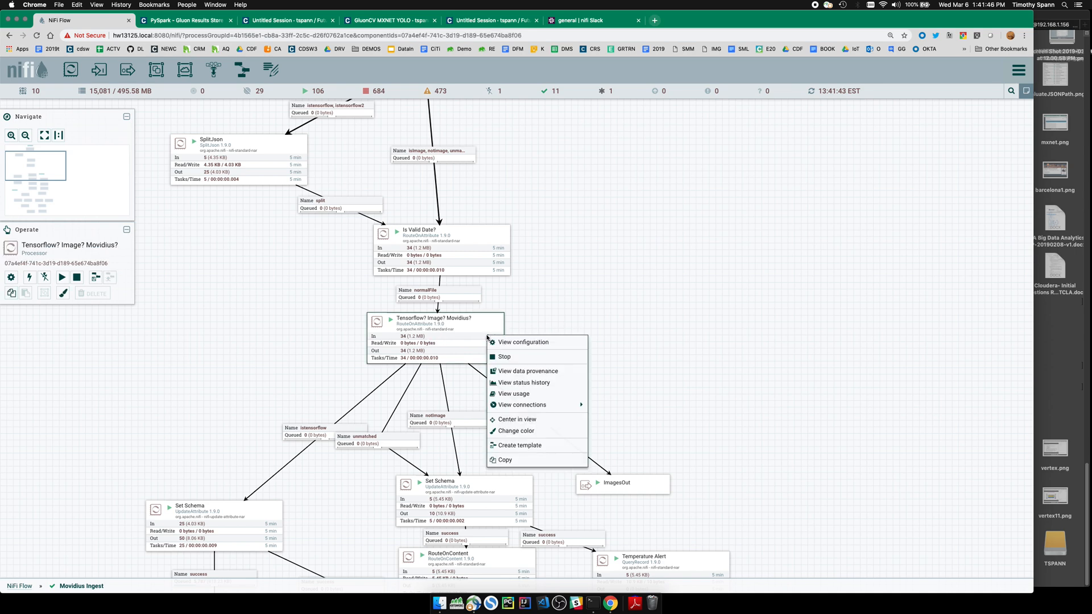
pyautogui.click(527, 370)
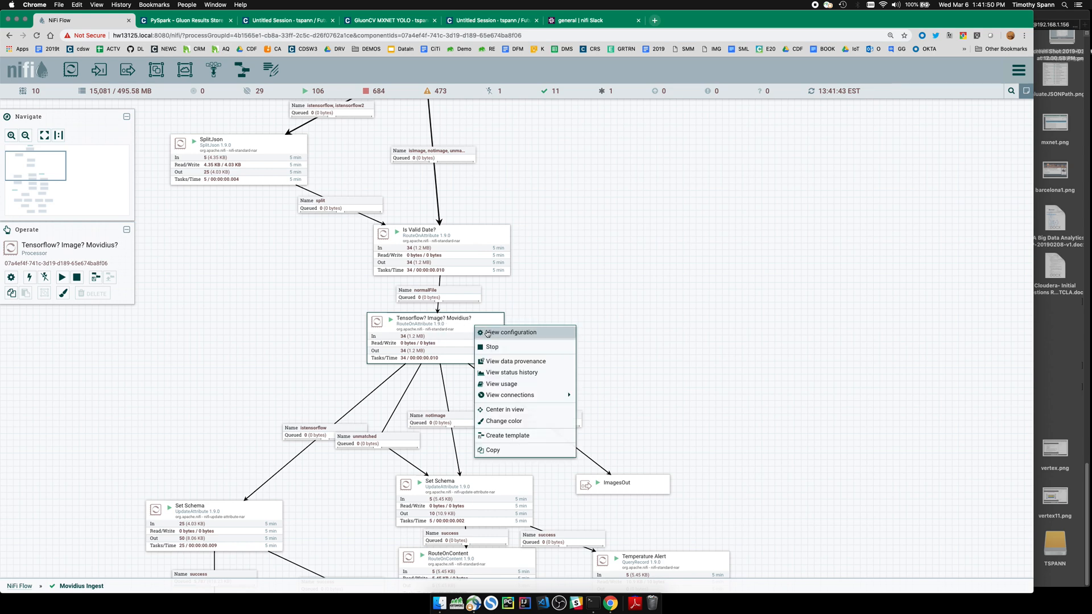
pyautogui.click(524, 270)
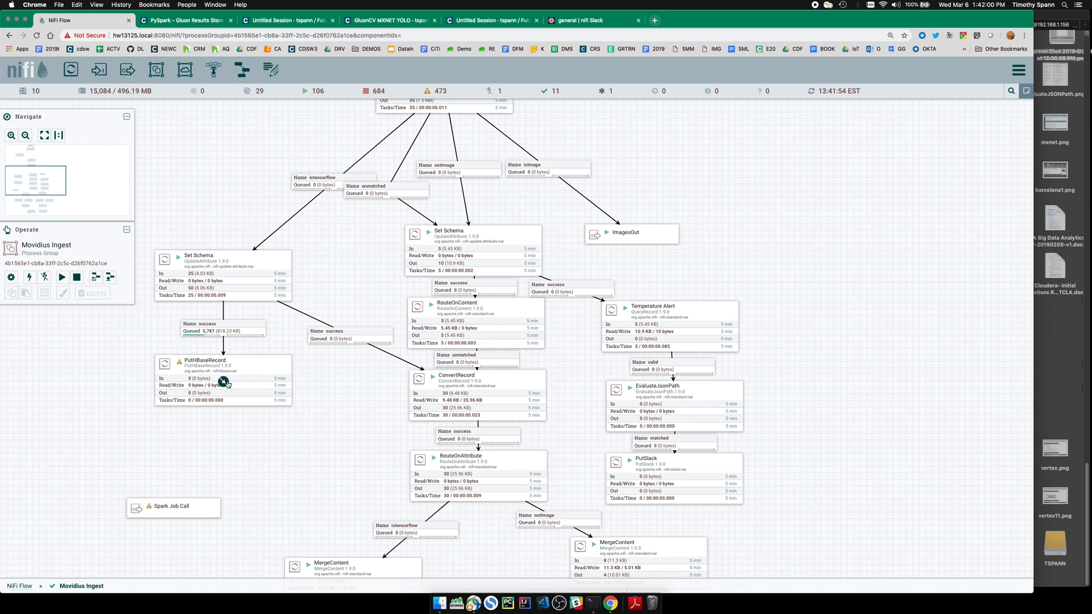
pyautogui.rightClick(223, 331)
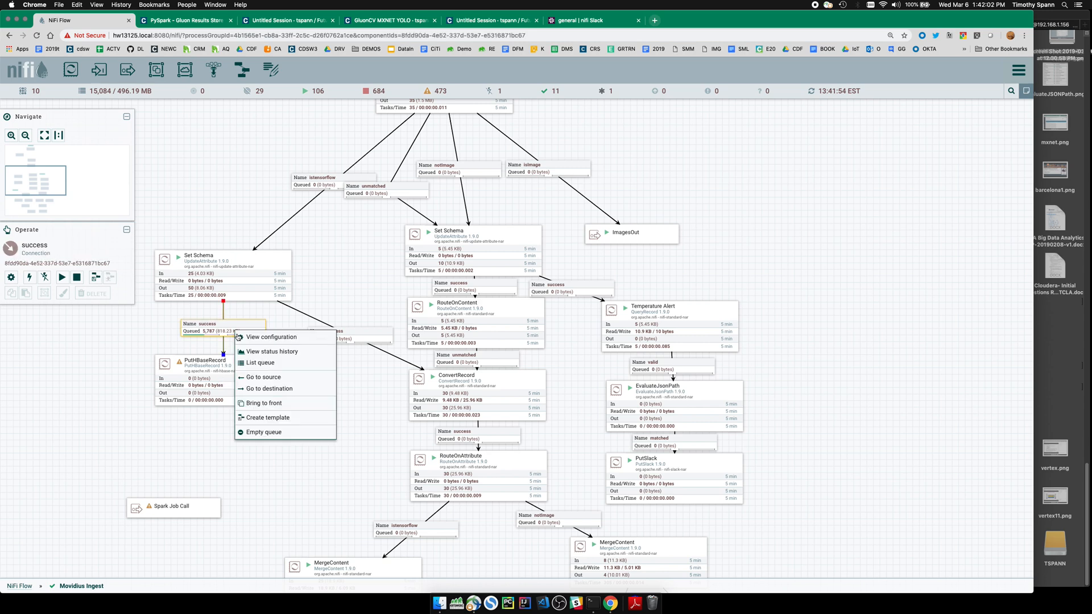
pyautogui.click(260, 363)
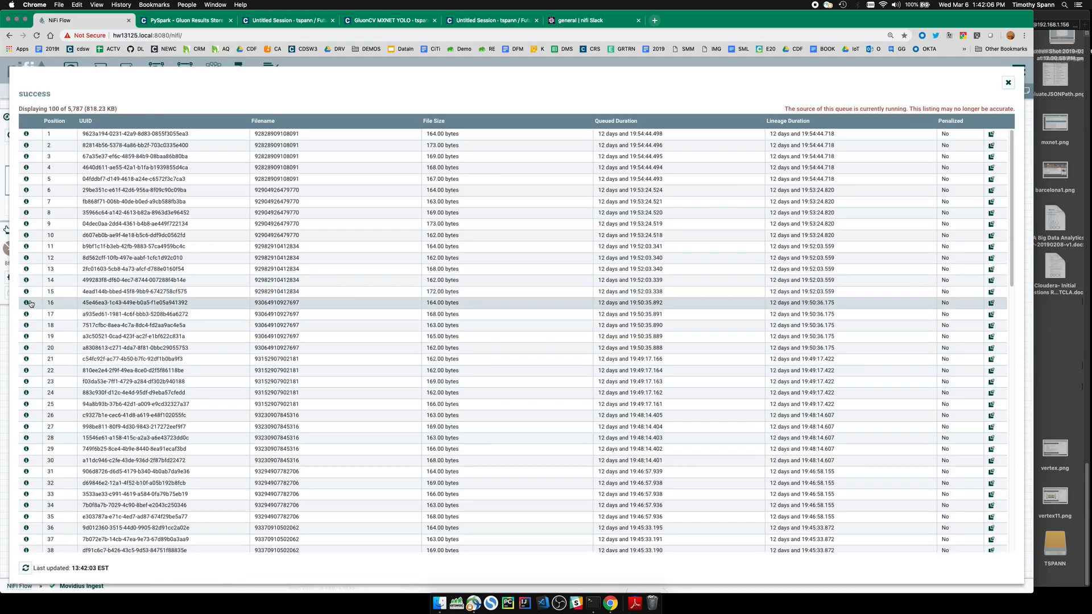
pyautogui.click(27, 302)
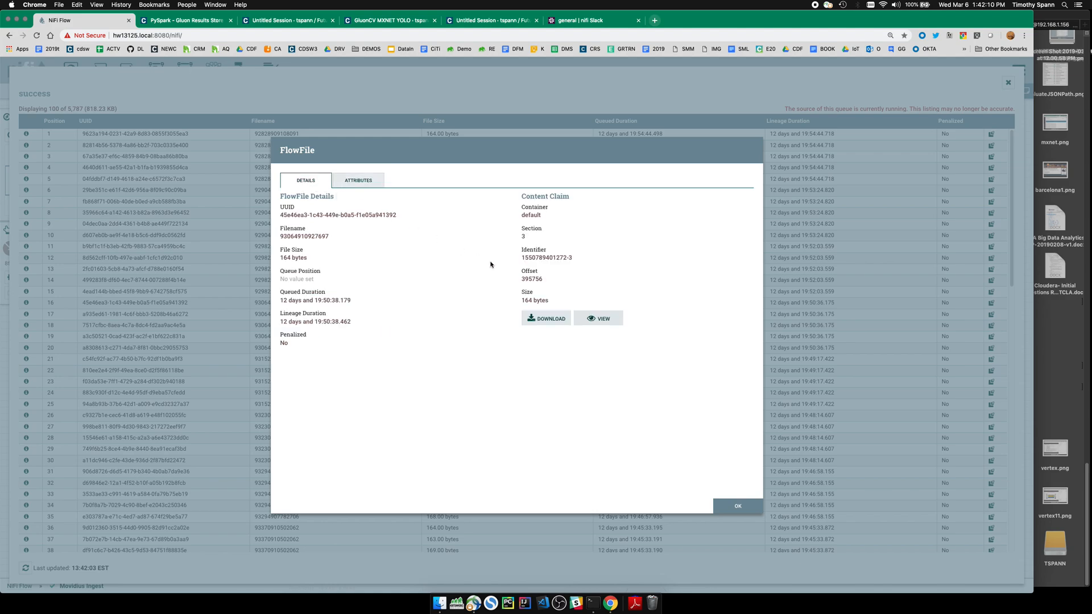
pyautogui.click(598, 318)
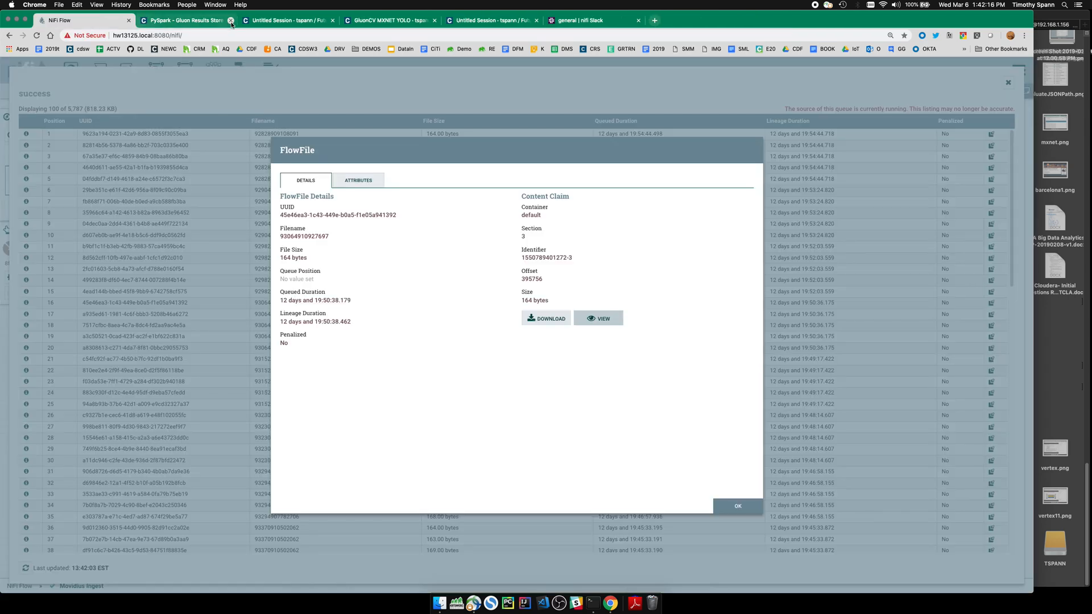
pyautogui.click(738, 506)
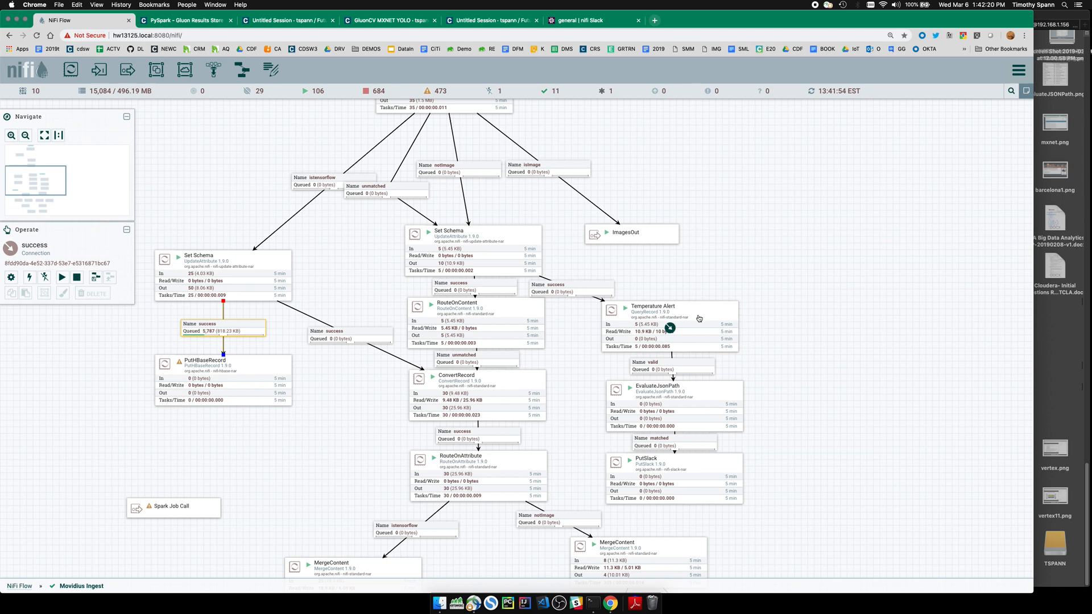
pyautogui.doubleClick(651, 309)
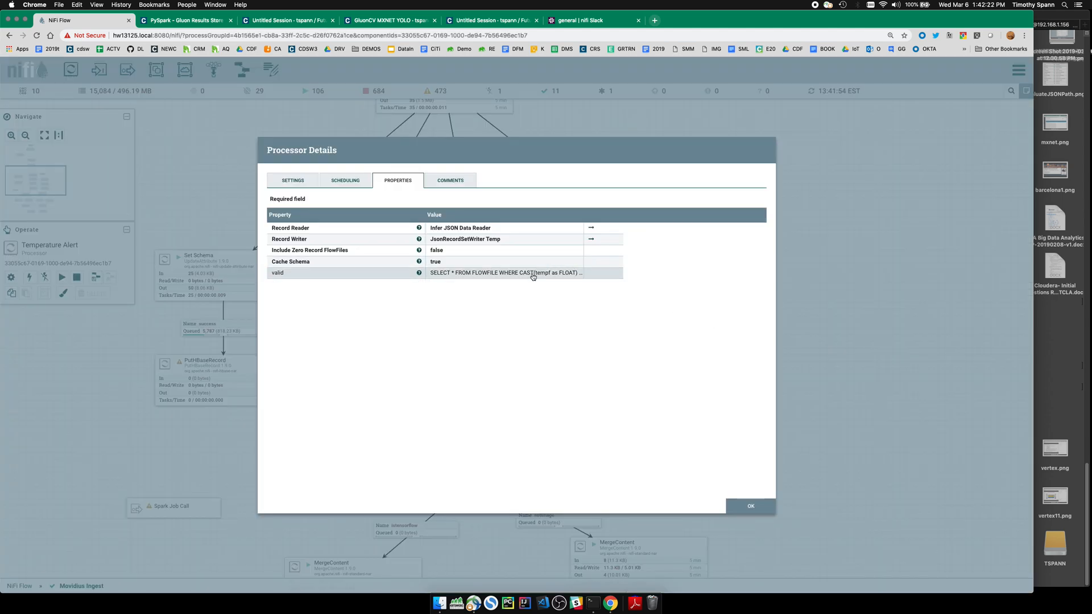
pyautogui.click(505, 272)
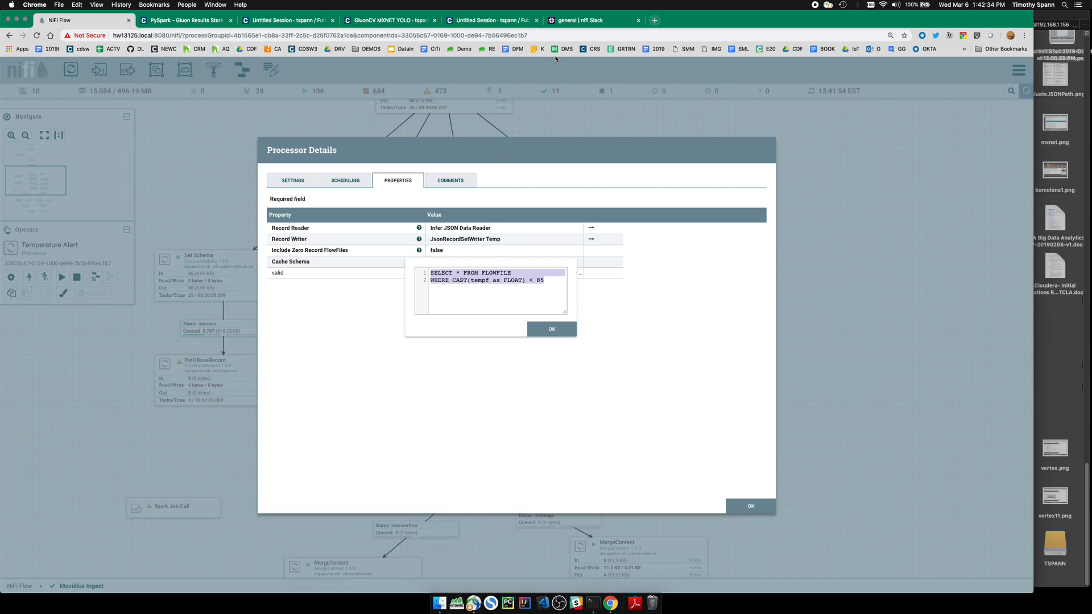
pyautogui.click(594, 19)
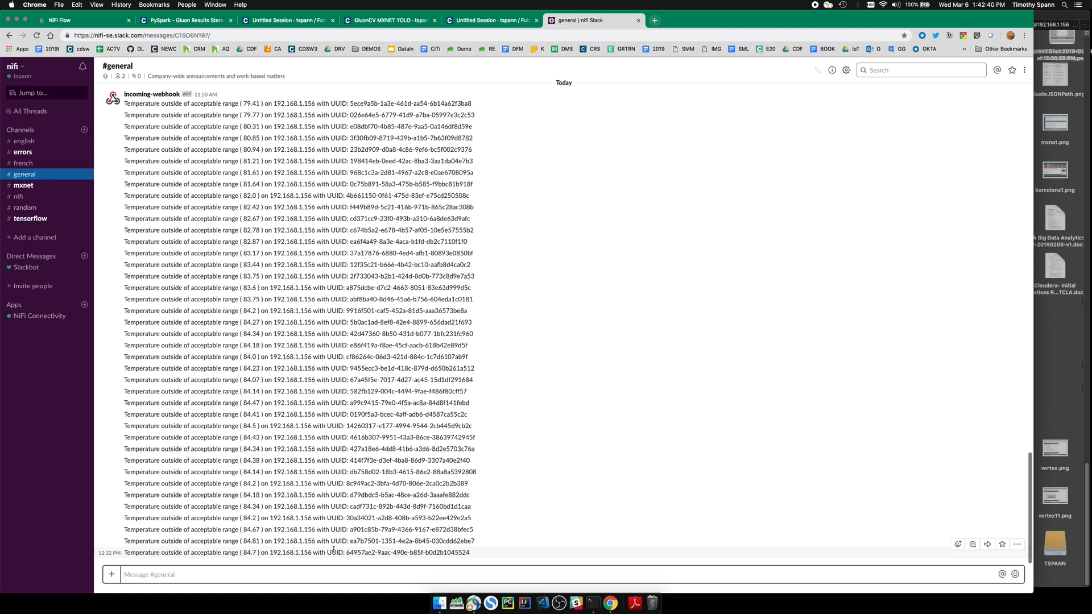
pyautogui.moveTo(407, 568)
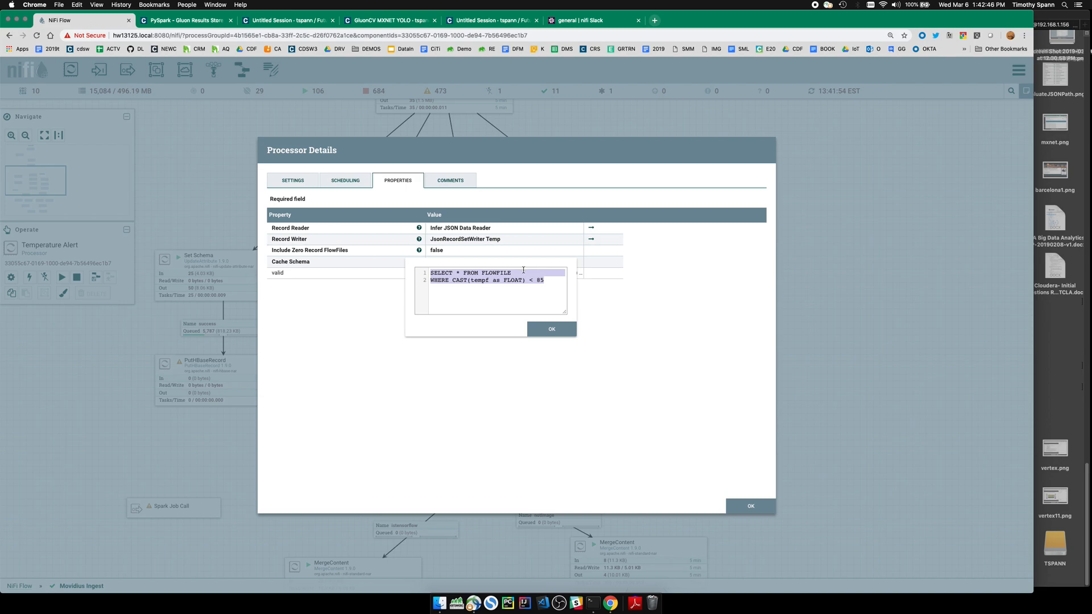
pyautogui.click(552, 329)
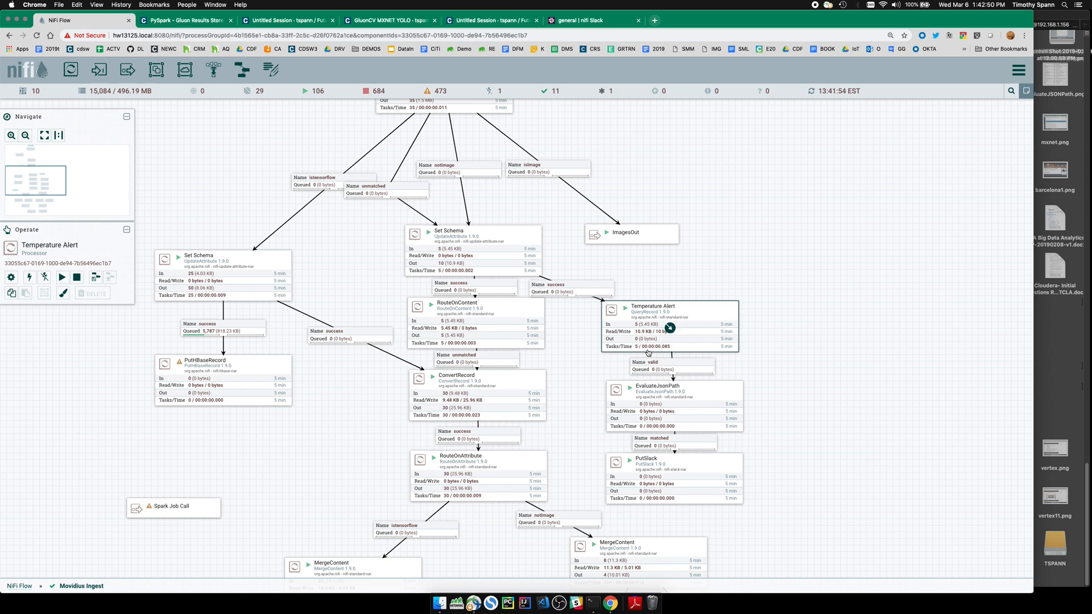
# Select PutSlack and scroll down to the ConvertAvroToORC and ConvertAvroToParquet branches.
pyautogui.click(673, 478)
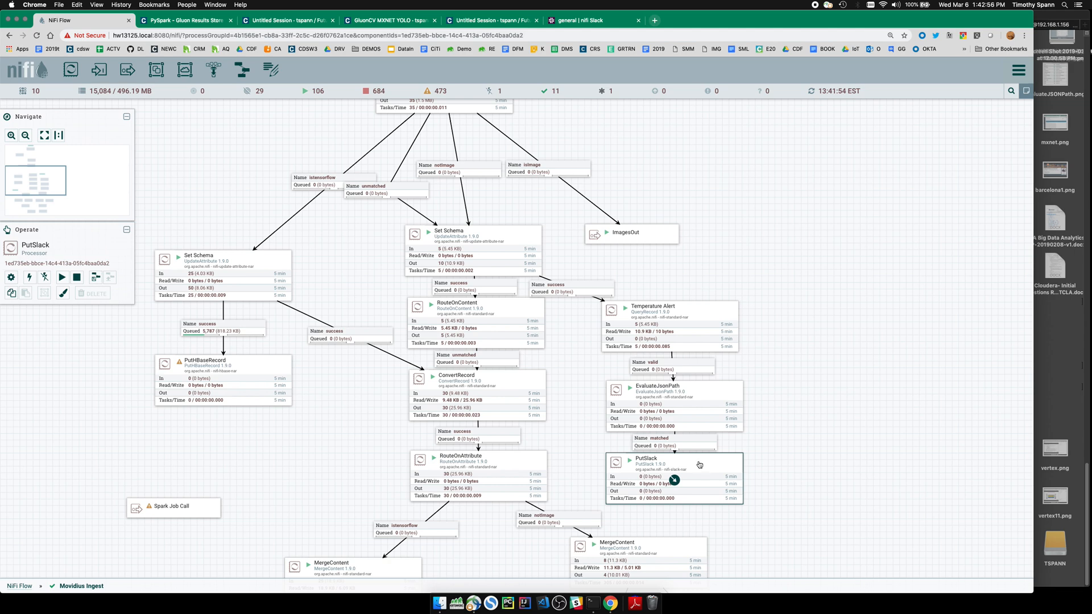
pyautogui.scroll(-3)
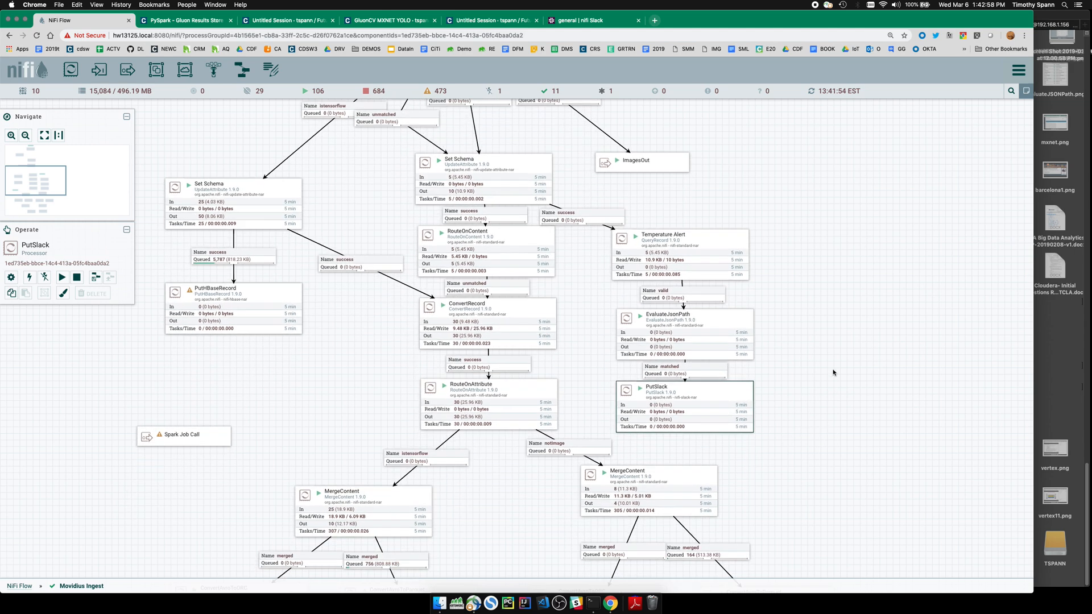
pyautogui.moveTo(823, 420)
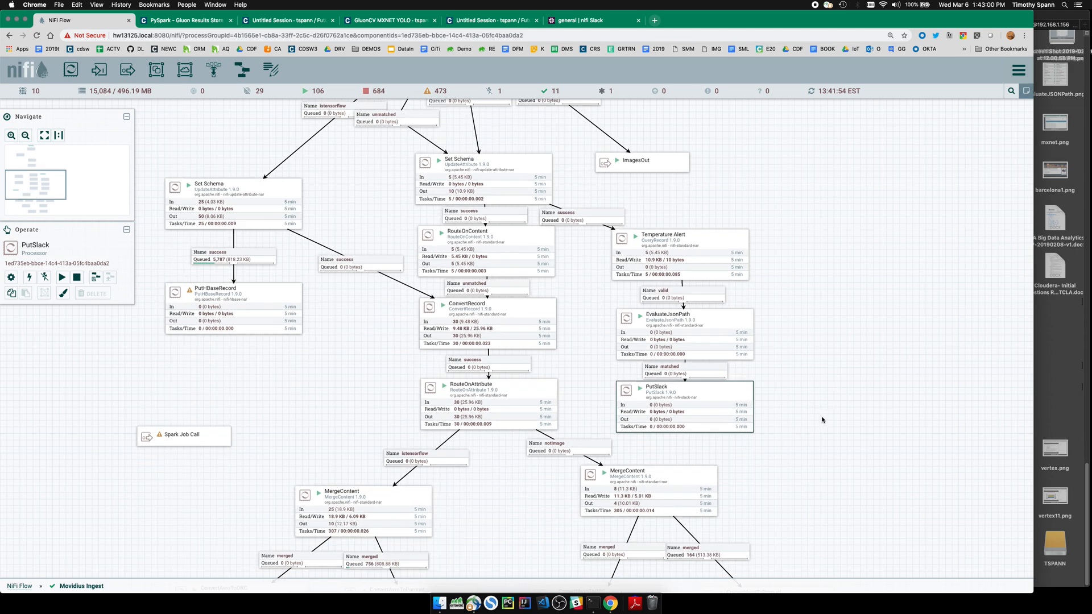
pyautogui.scroll(-3)
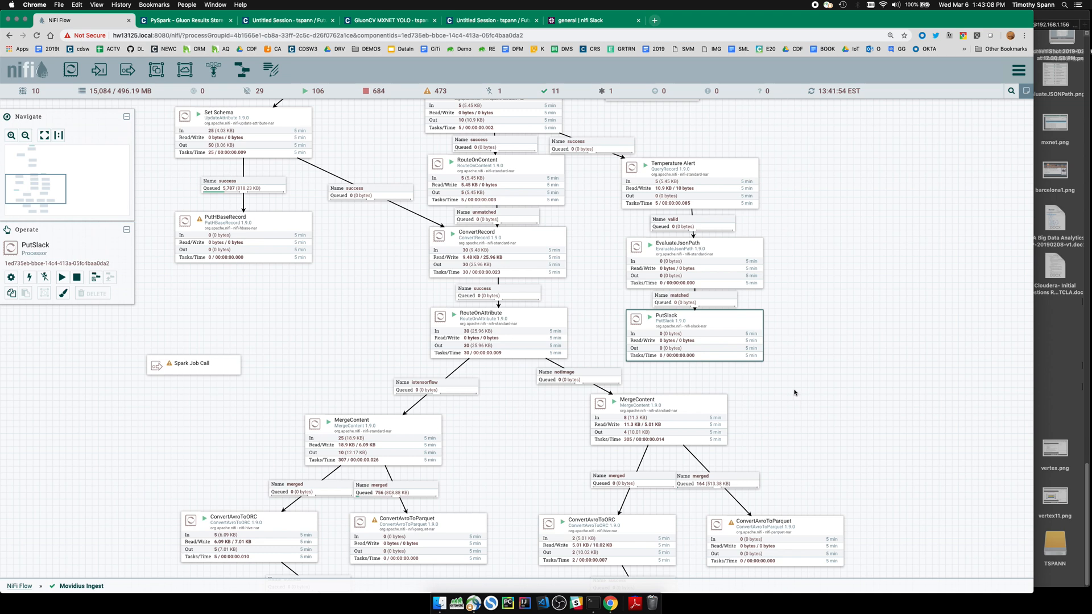
pyautogui.moveTo(335, 394)
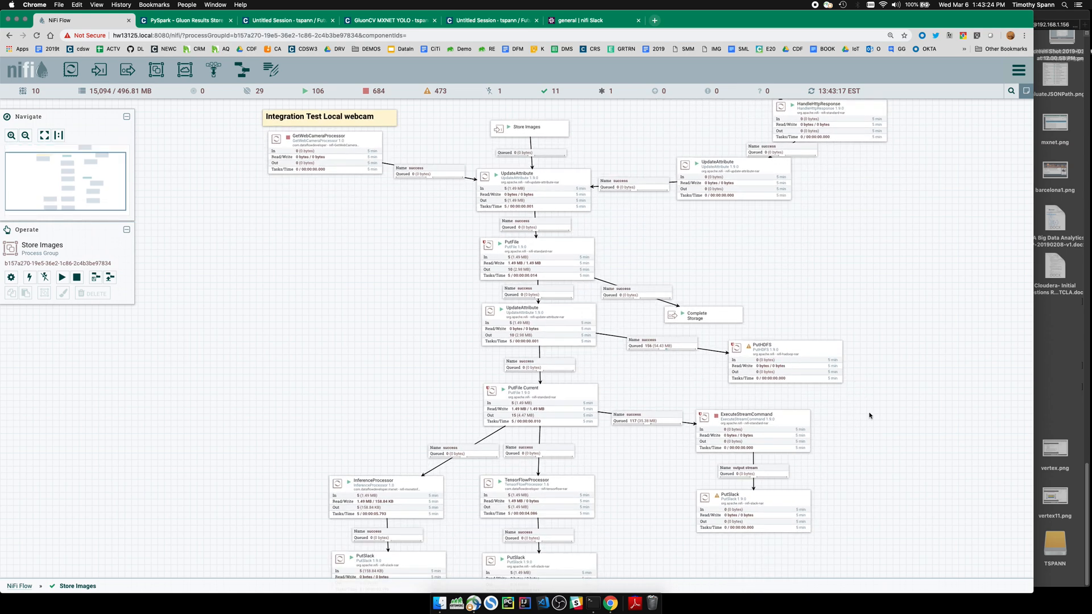
# Open the InferenceProcessor's data provenance, listing its 78 CONTENT_MODIFIED events.
pyautogui.click(780, 351)
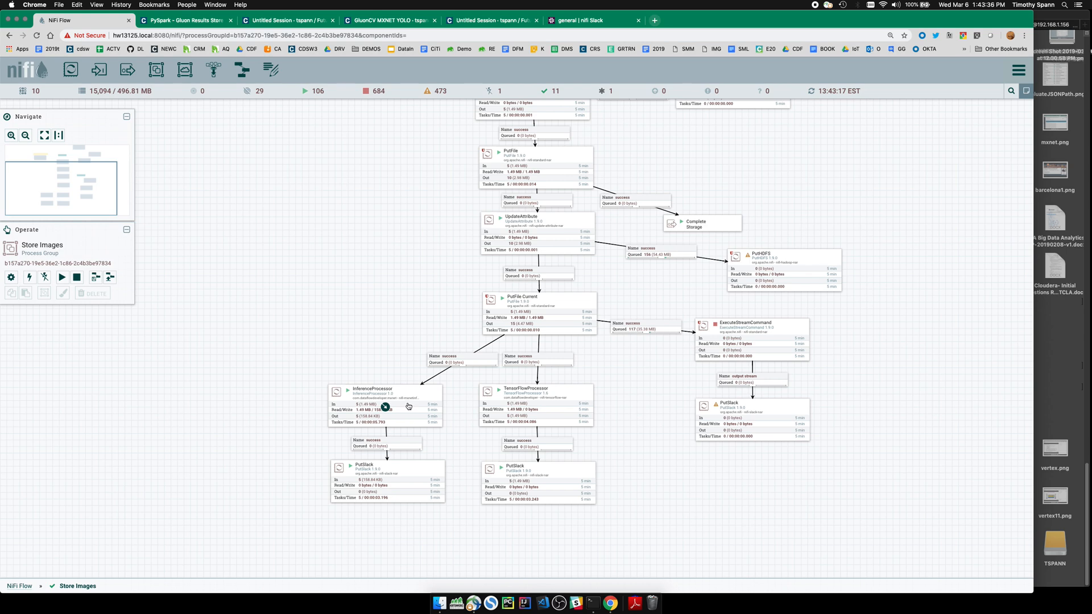
pyautogui.click(385, 406)
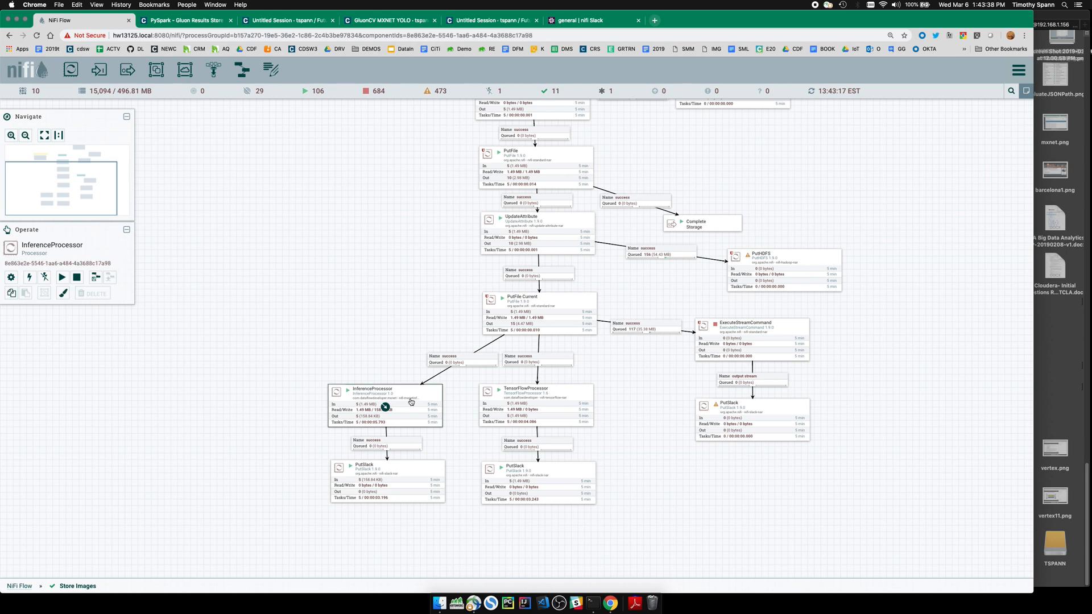
pyautogui.rightClick(385, 406)
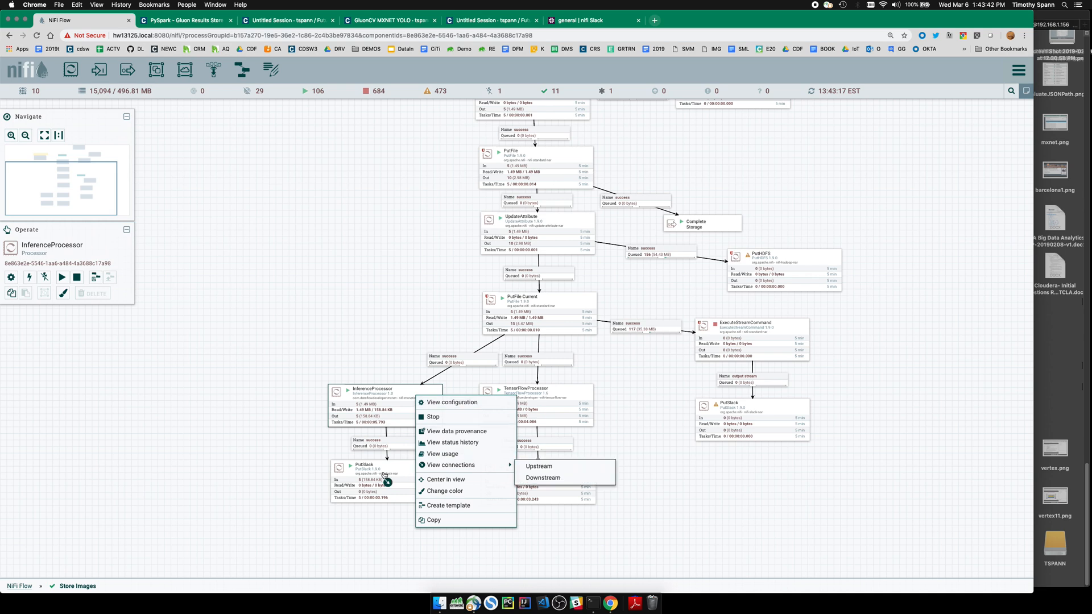
pyautogui.moveTo(435, 430)
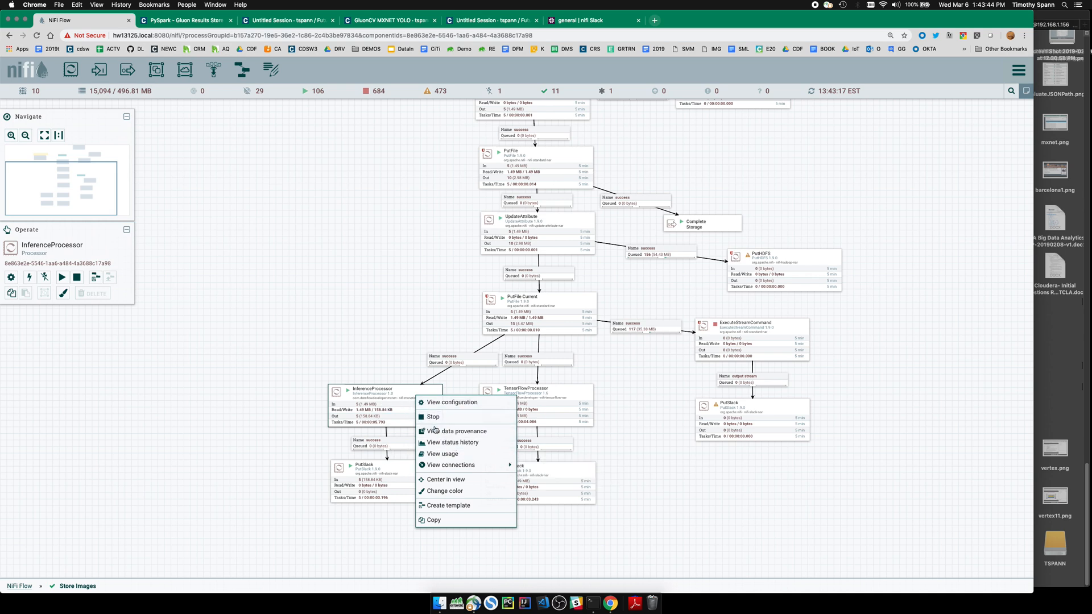
pyautogui.click(459, 431)
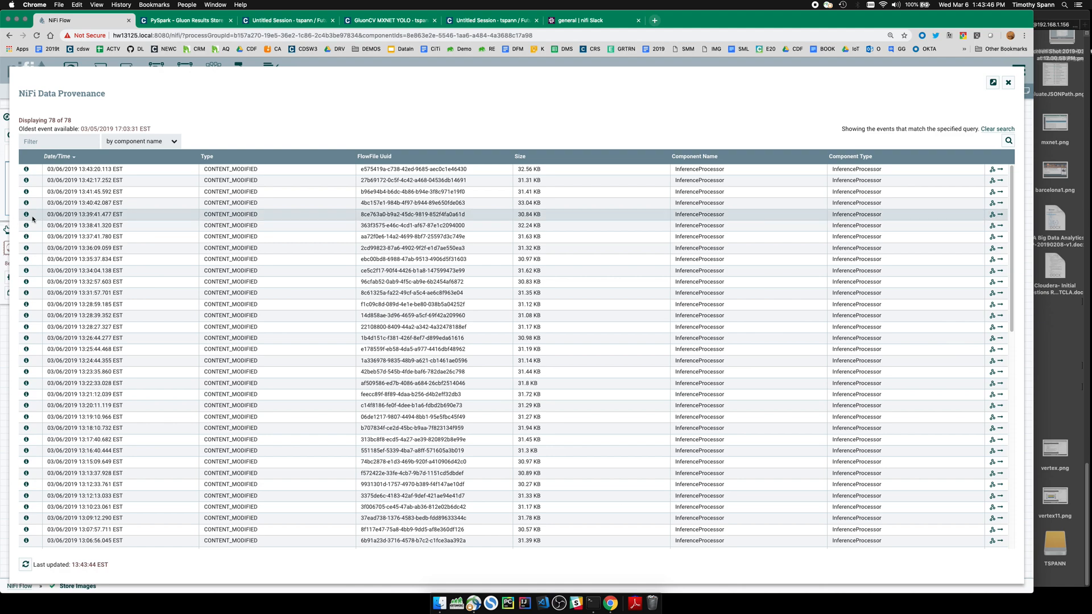
# Inspect the 13:39:41 event's modified attributes: detected labels like chair, probabilities and box coordinates.
pyautogui.click(28, 215)
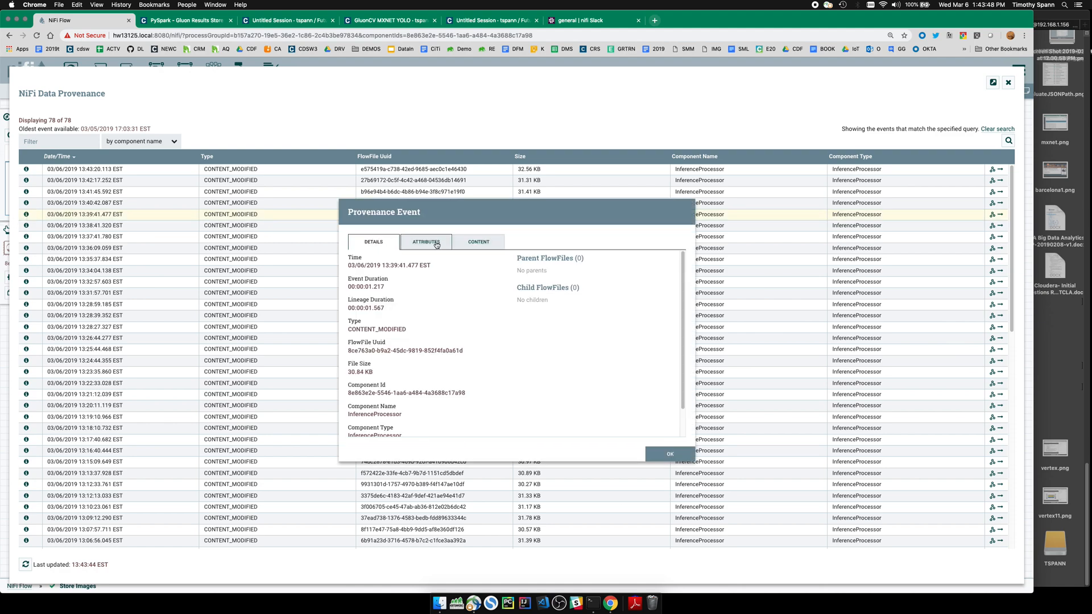
pyautogui.click(426, 242)
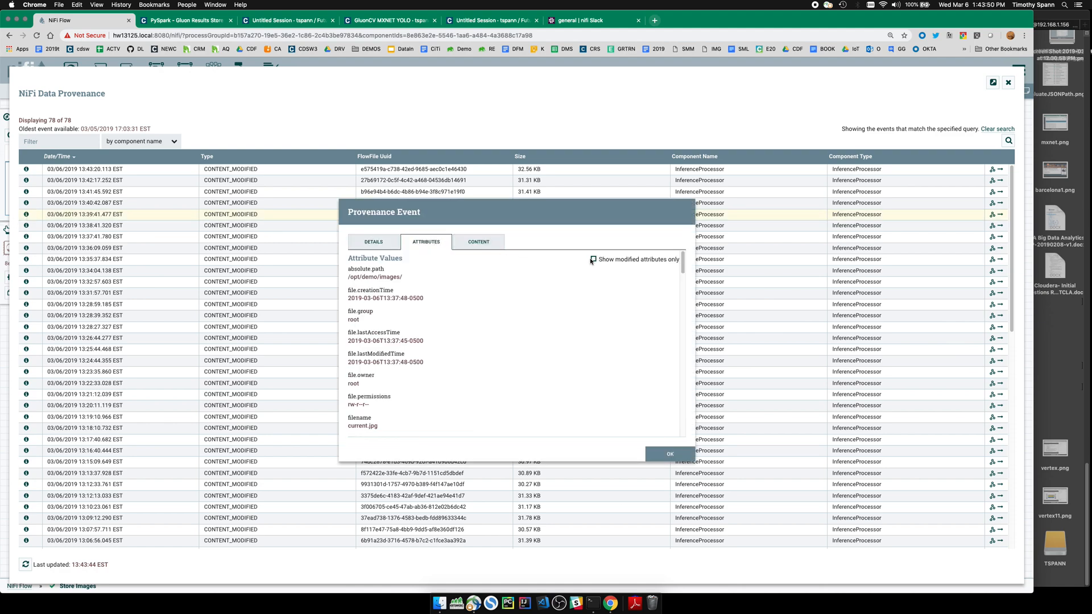
pyautogui.click(593, 260)
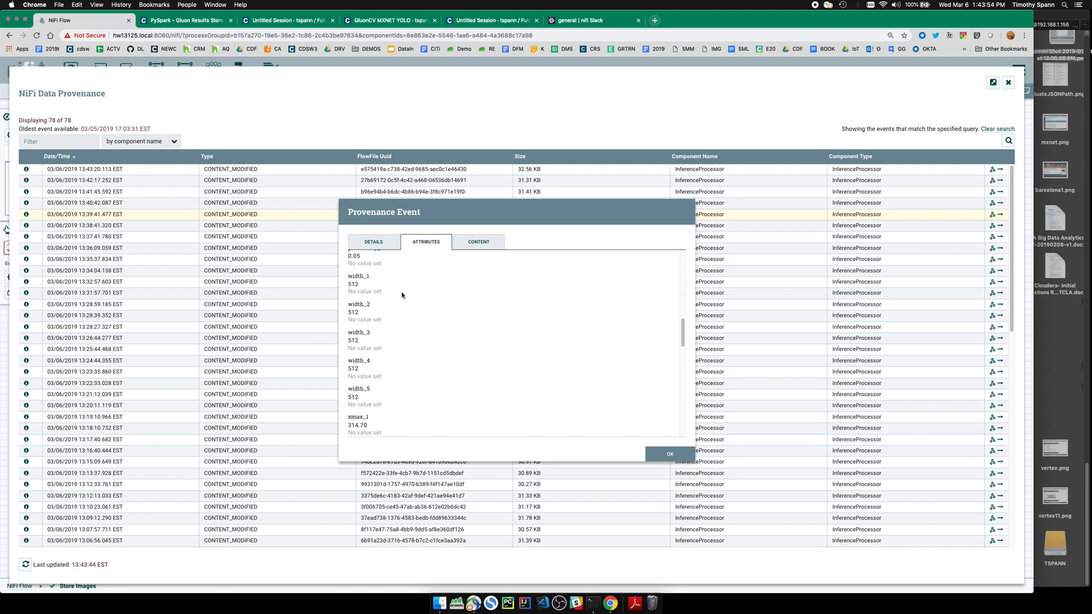
pyautogui.scroll(-3)
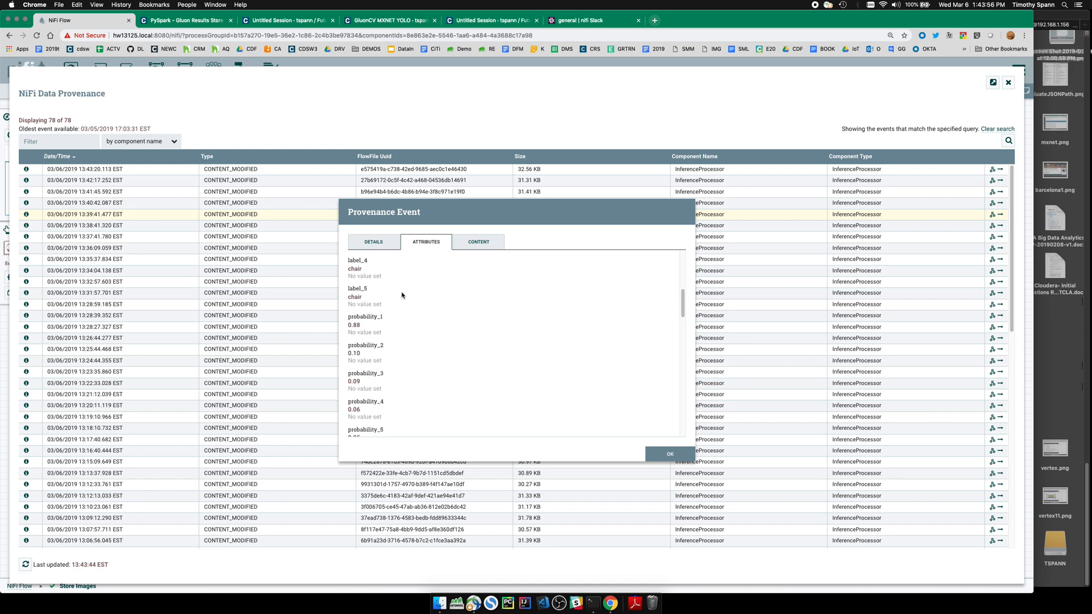
pyautogui.scroll(-3)
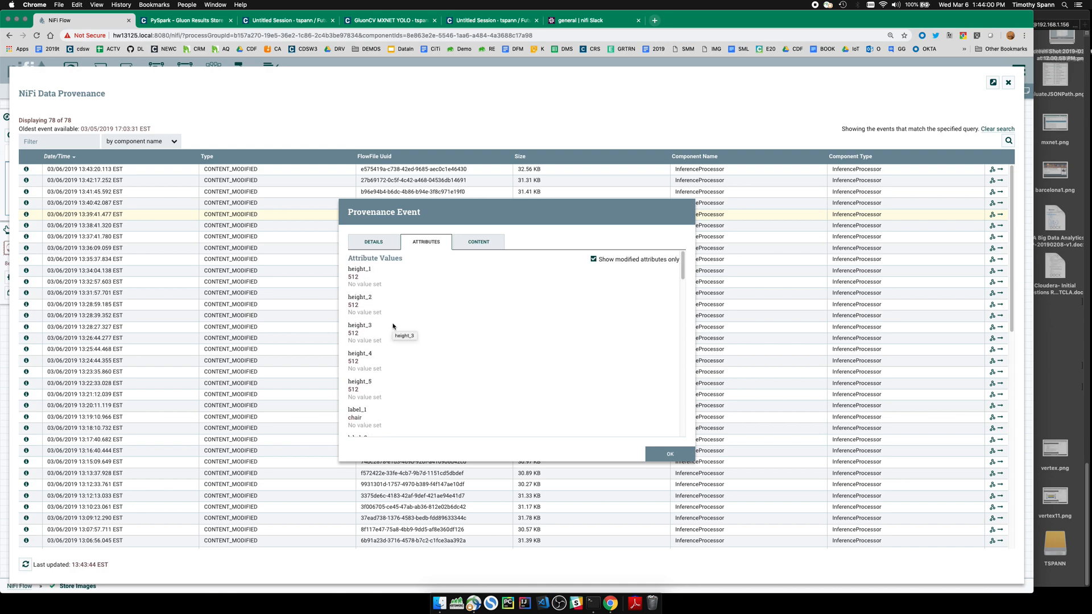
pyautogui.scroll(-3)
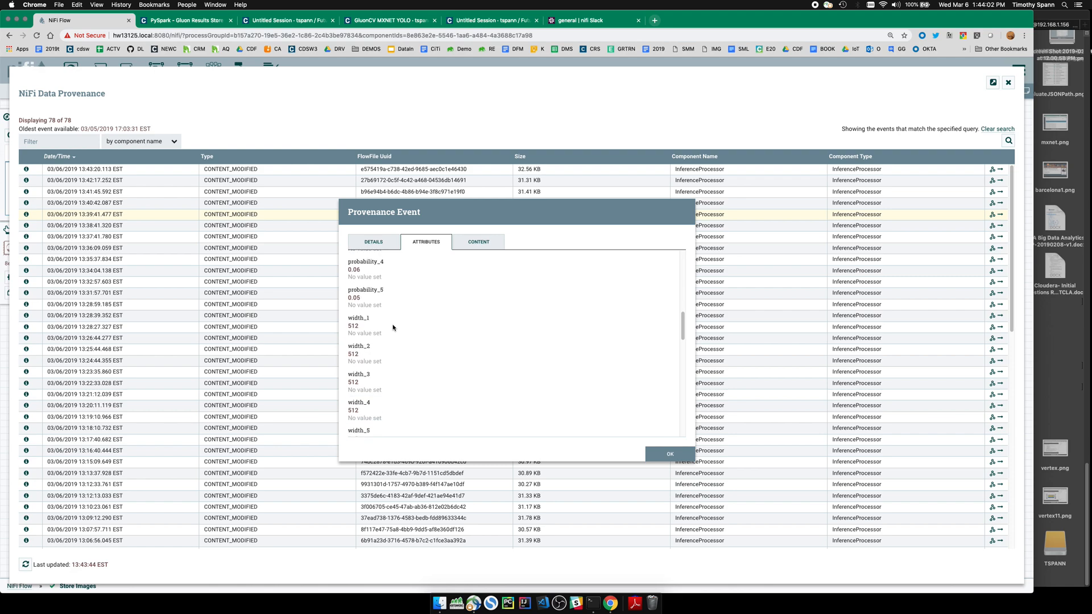
pyautogui.scroll(-3)
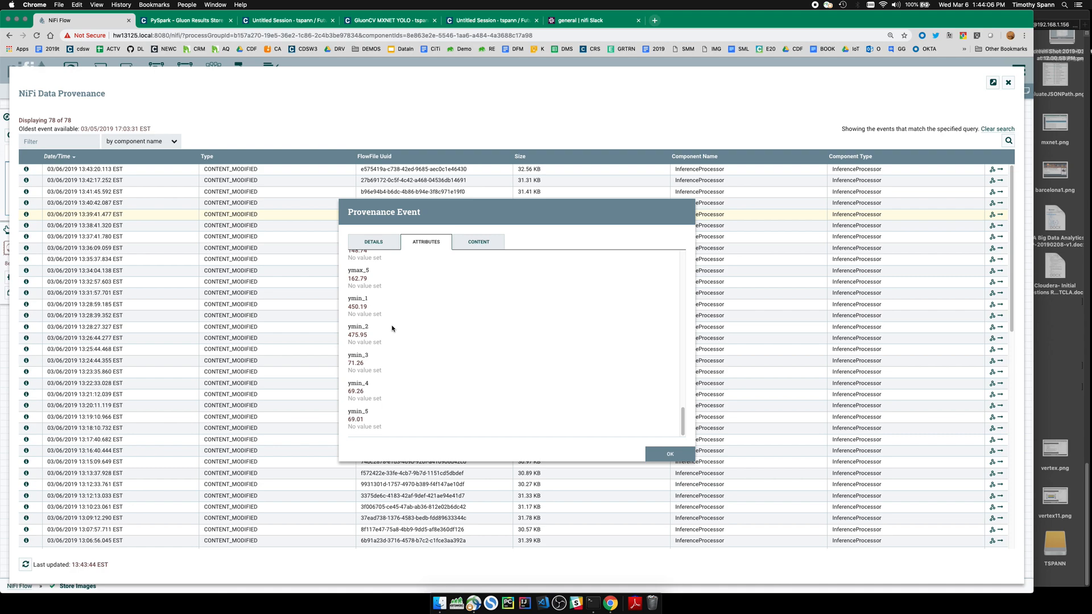
pyautogui.moveTo(453, 344)
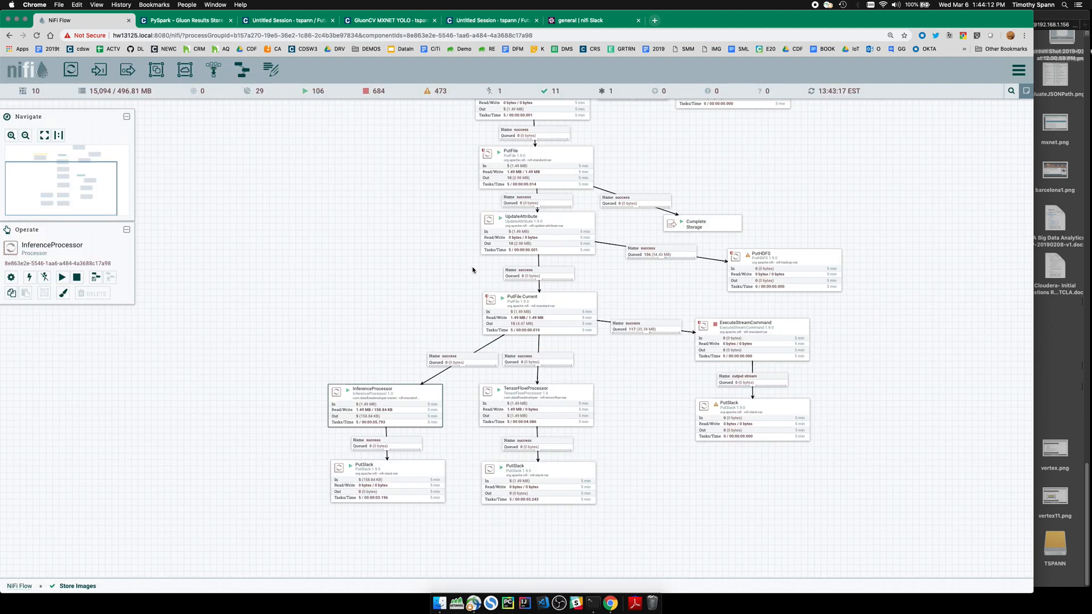
# Inspect the Call Cloudera Data Science Workbench processor in CDSW Models for YOLO, then view the CDSW session.
pyautogui.click(536, 407)
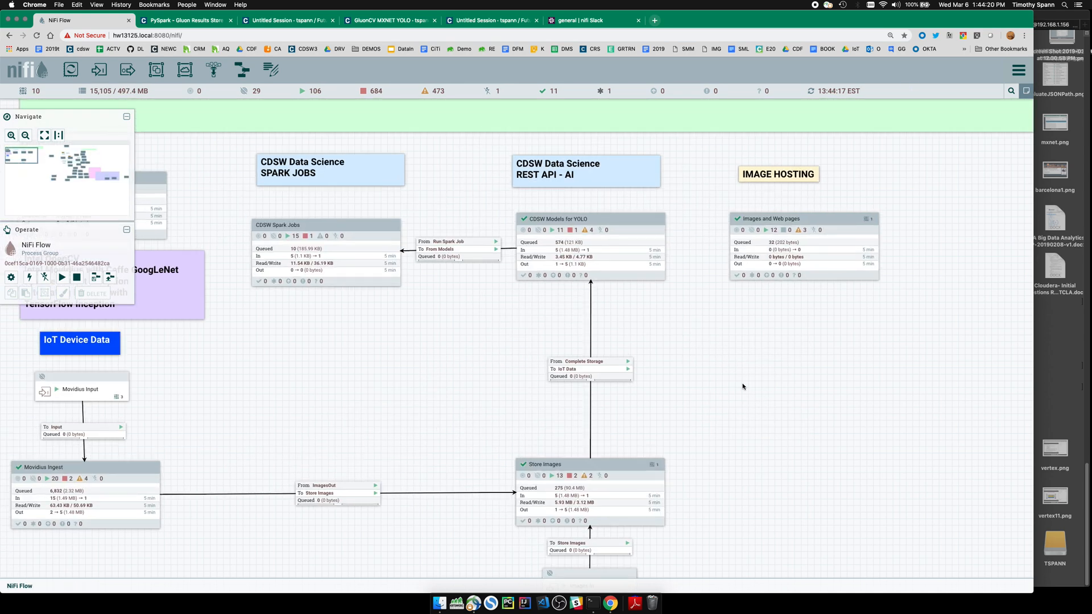
pyautogui.doubleClick(589, 219)
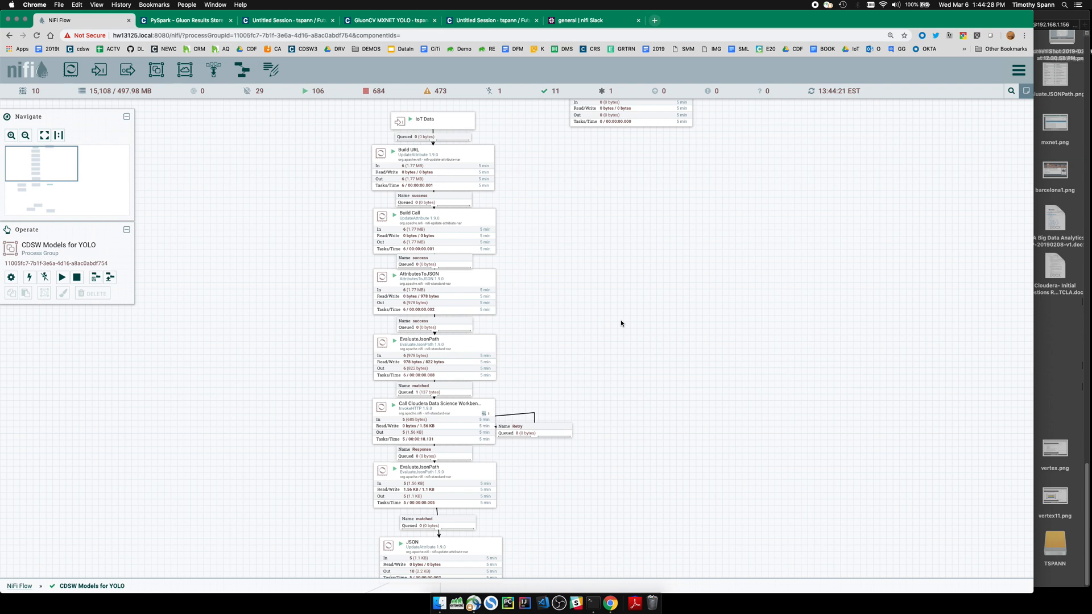
pyautogui.moveTo(625, 387)
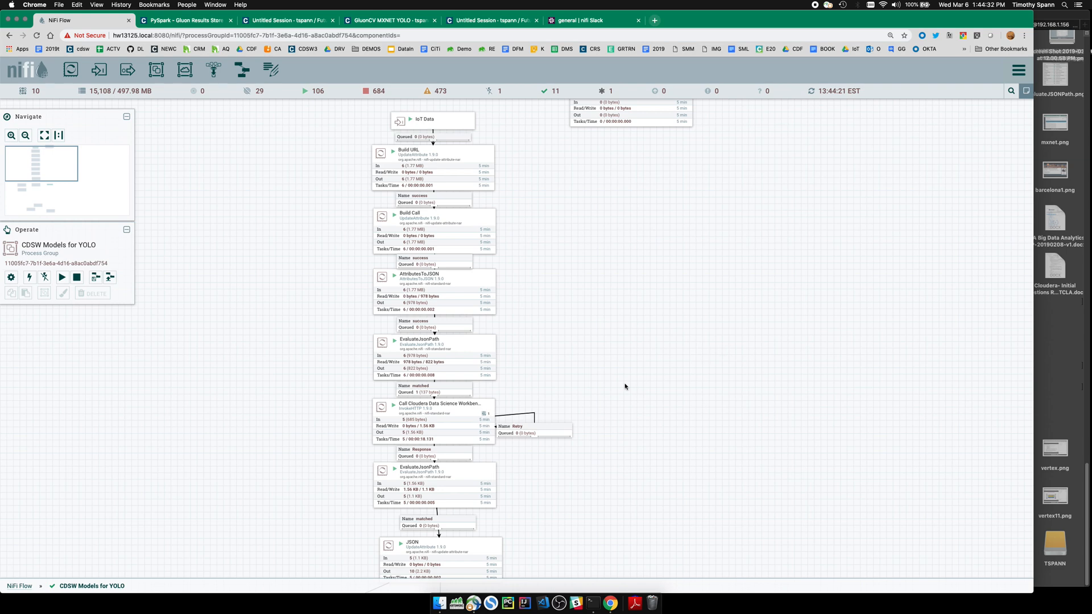
pyautogui.click(432, 421)
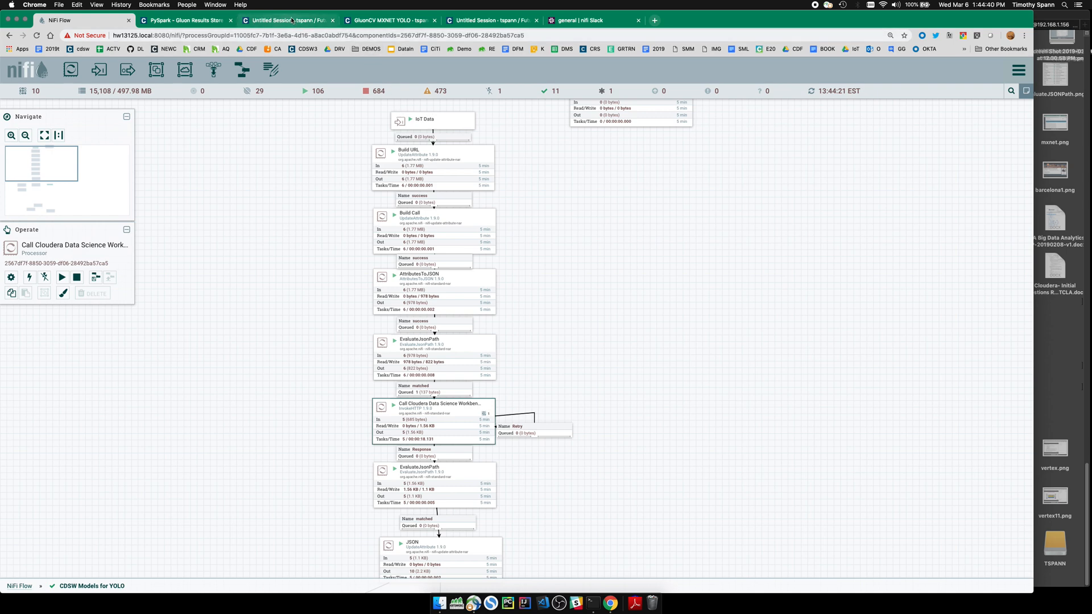
pyautogui.click(491, 19)
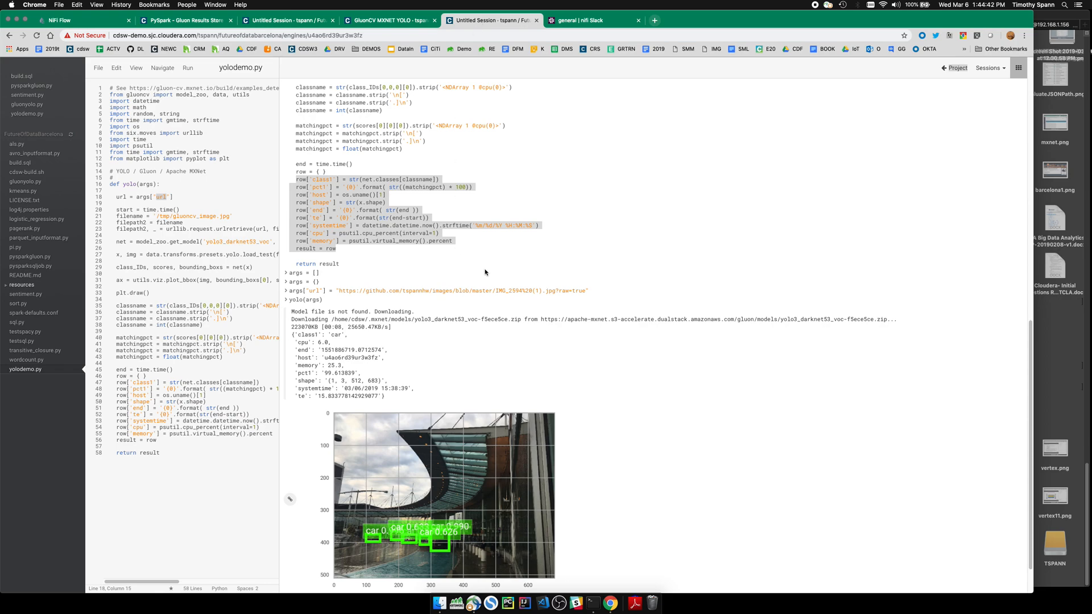
# Review yolodemo.py's pretrained model and car-detection output, then view the GluonCV MXNET YOLO monitoring page.
pyautogui.scroll(-3)
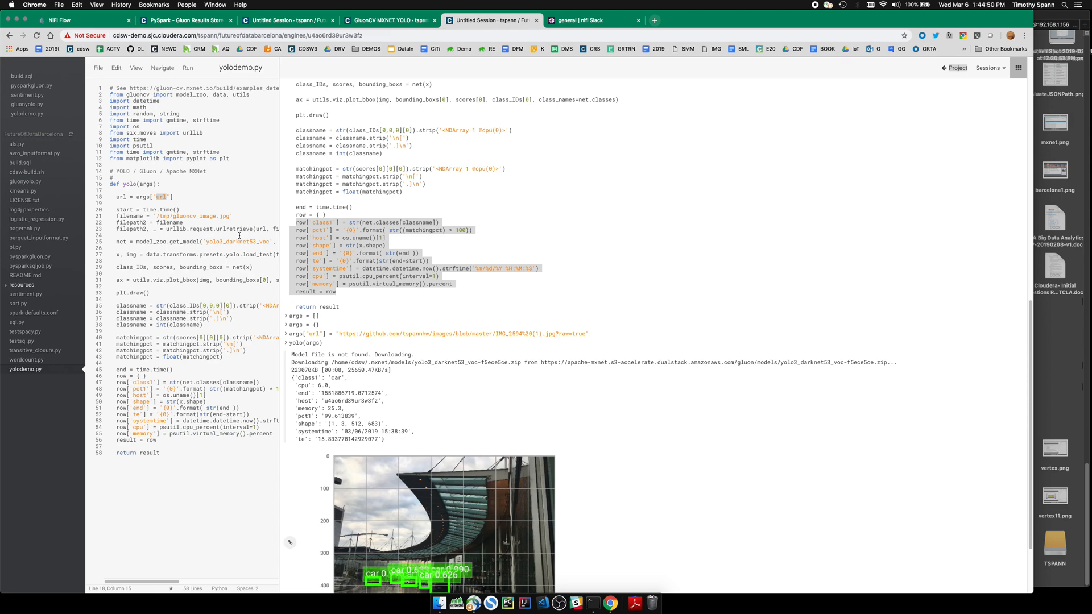
pyautogui.doubleClick(240, 241)
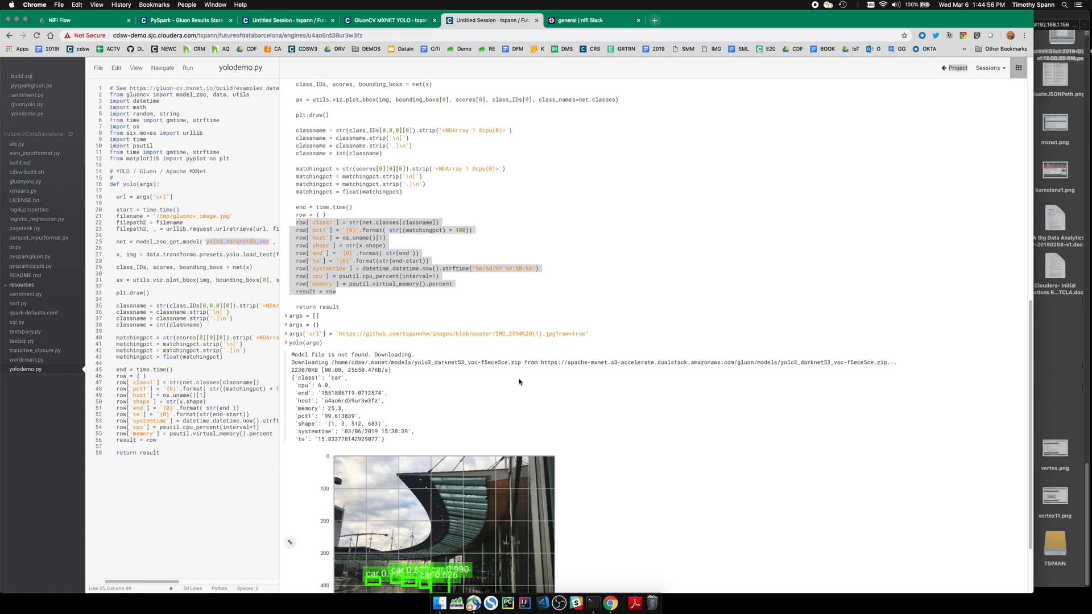
pyautogui.scroll(-3)
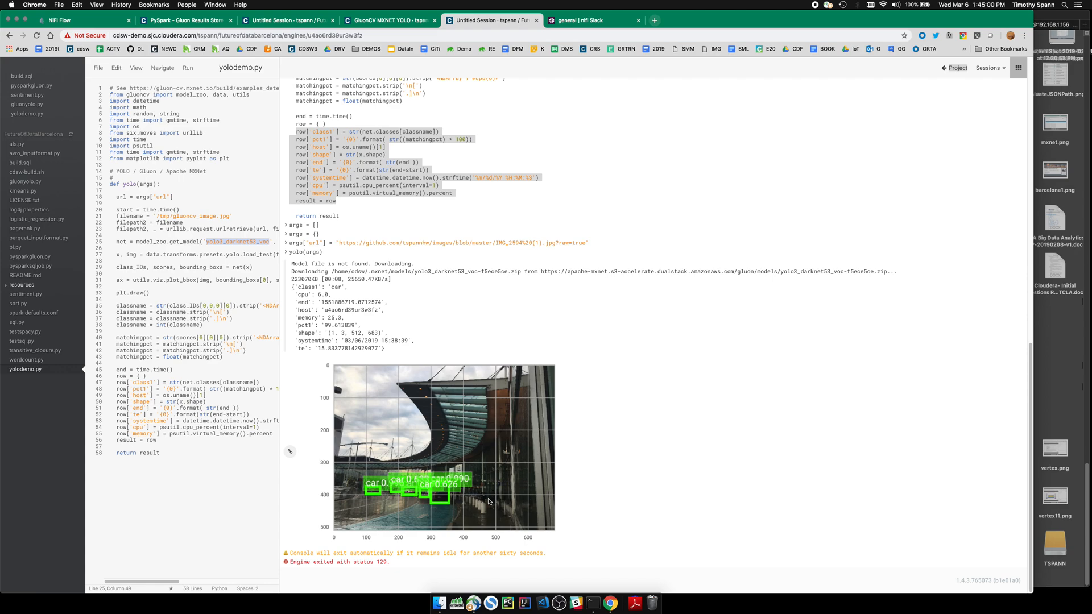
pyautogui.moveTo(582, 490)
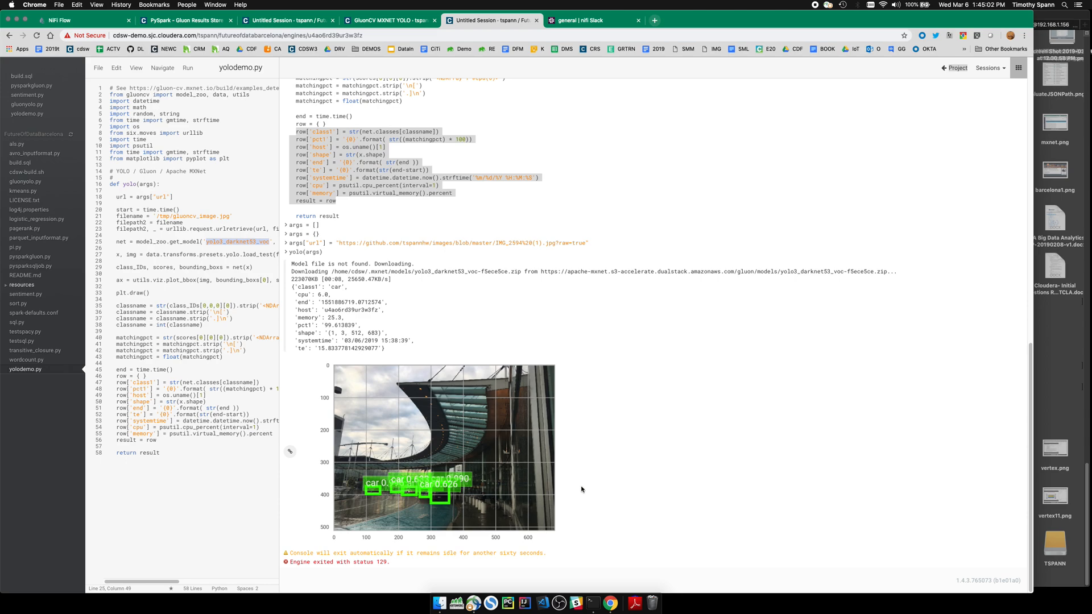
pyautogui.scroll(-3)
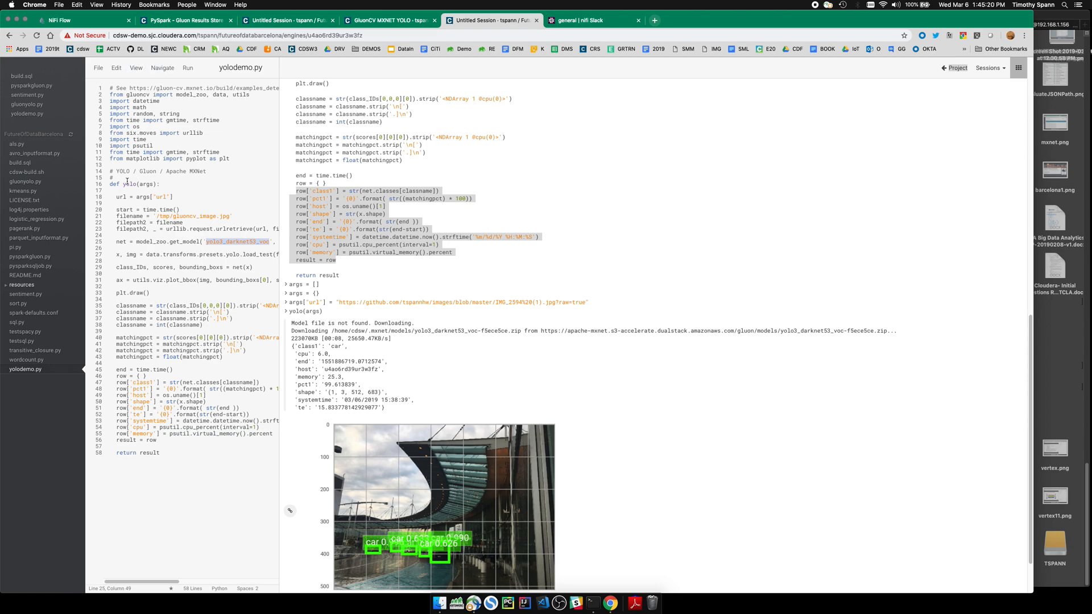
pyautogui.doubleClick(128, 185)
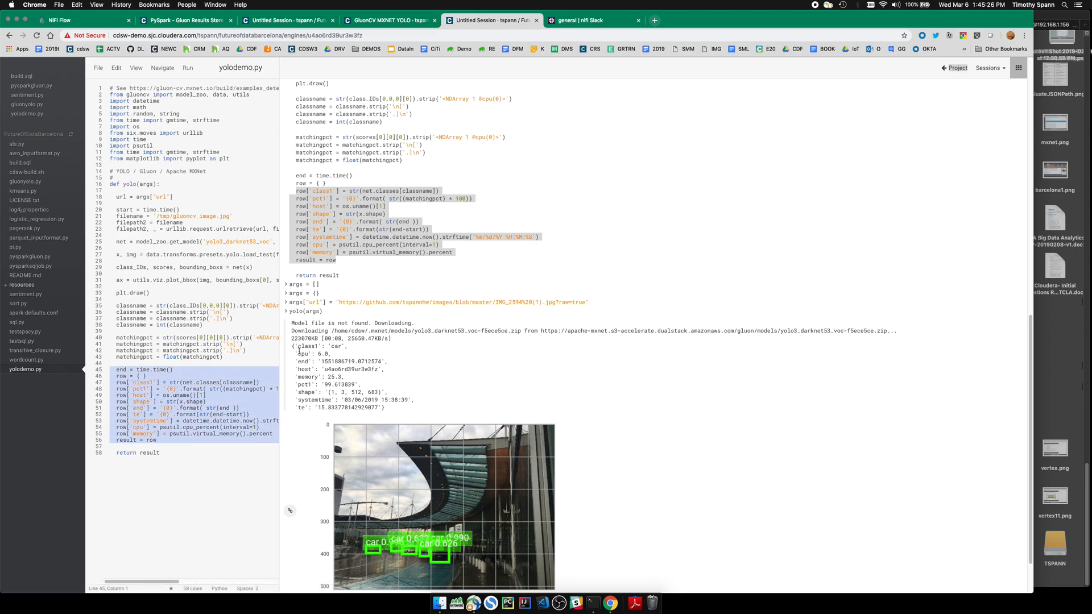
pyautogui.click(388, 19)
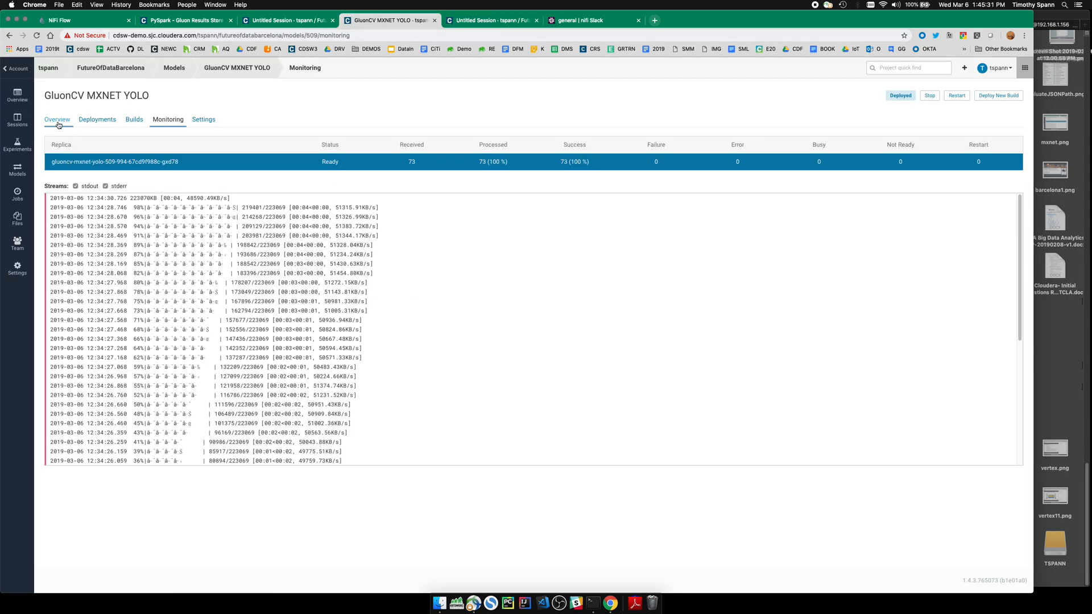
pyautogui.click(57, 119)
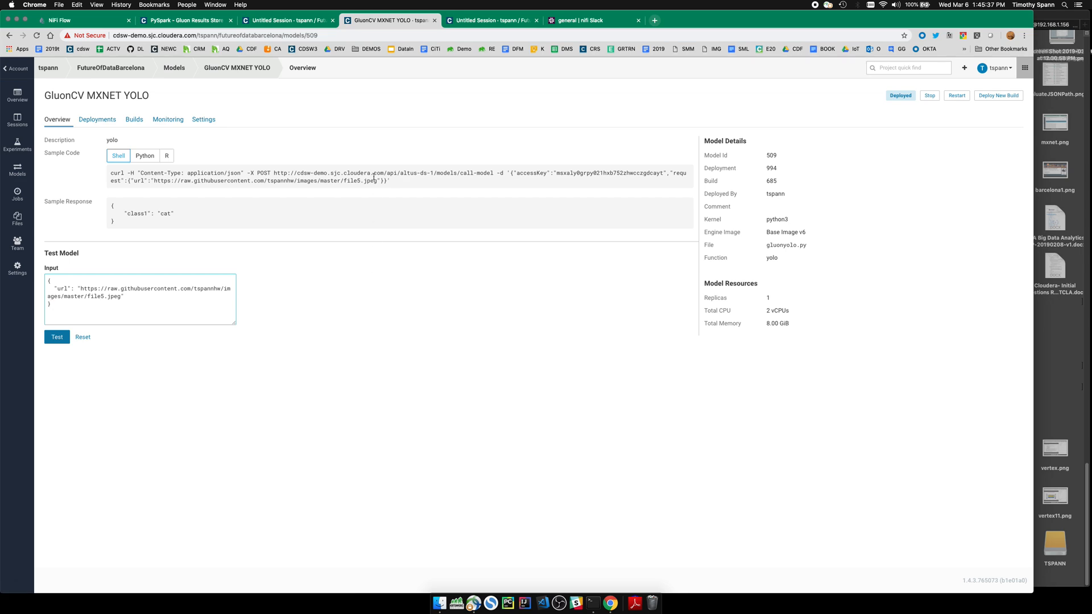
pyautogui.moveTo(121, 206)
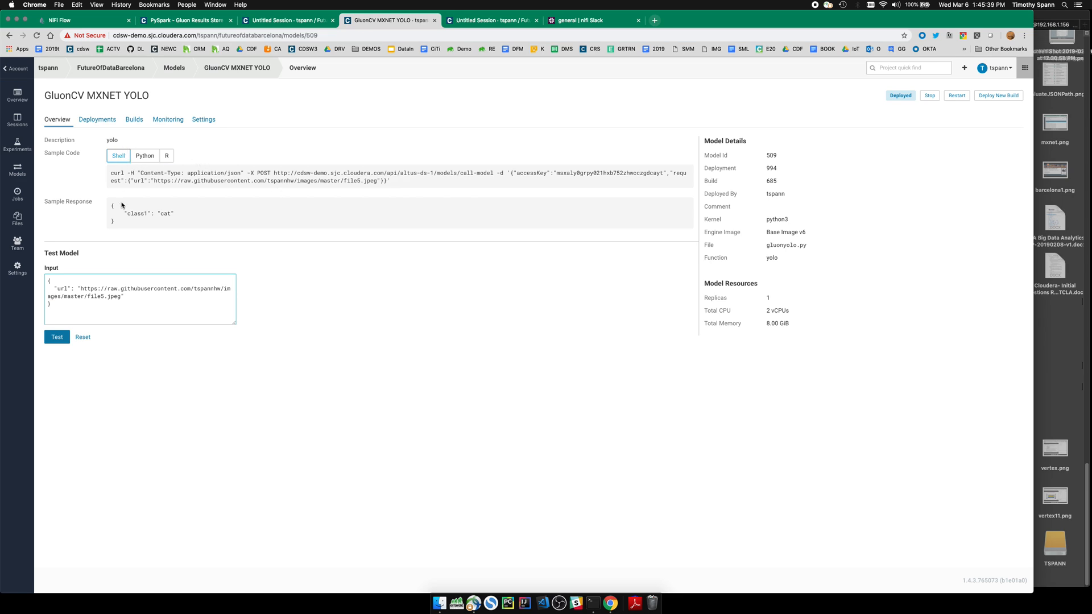
pyautogui.click(56, 337)
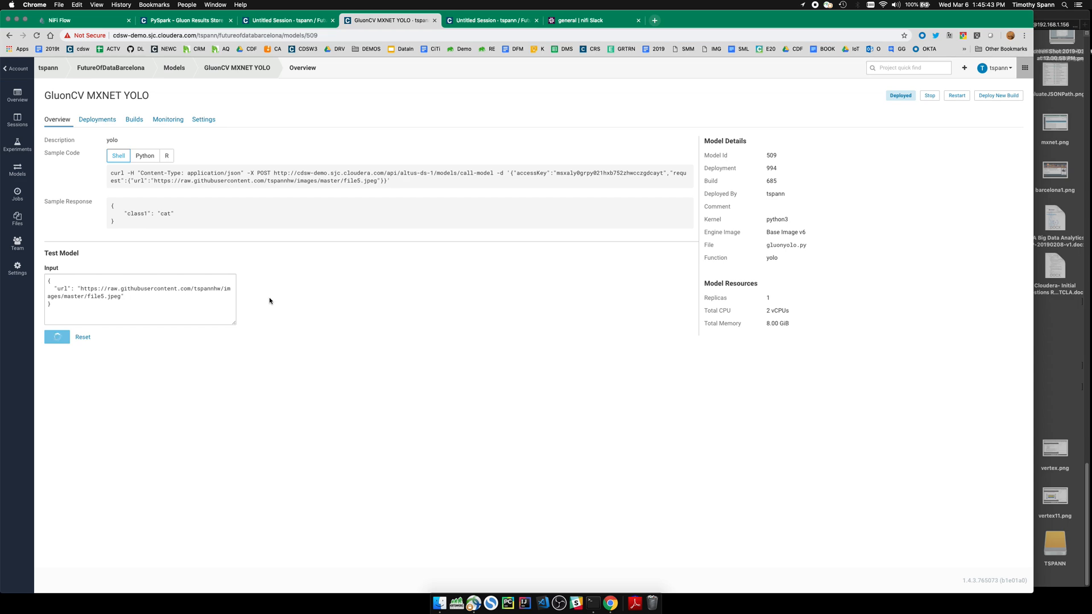
pyautogui.click(57, 337)
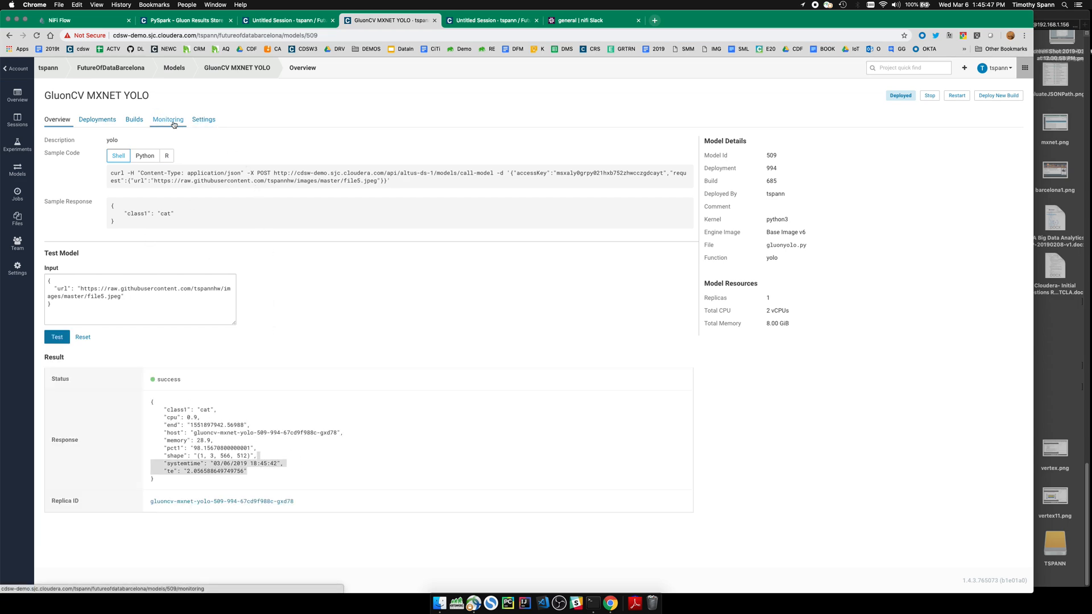
pyautogui.click(167, 118)
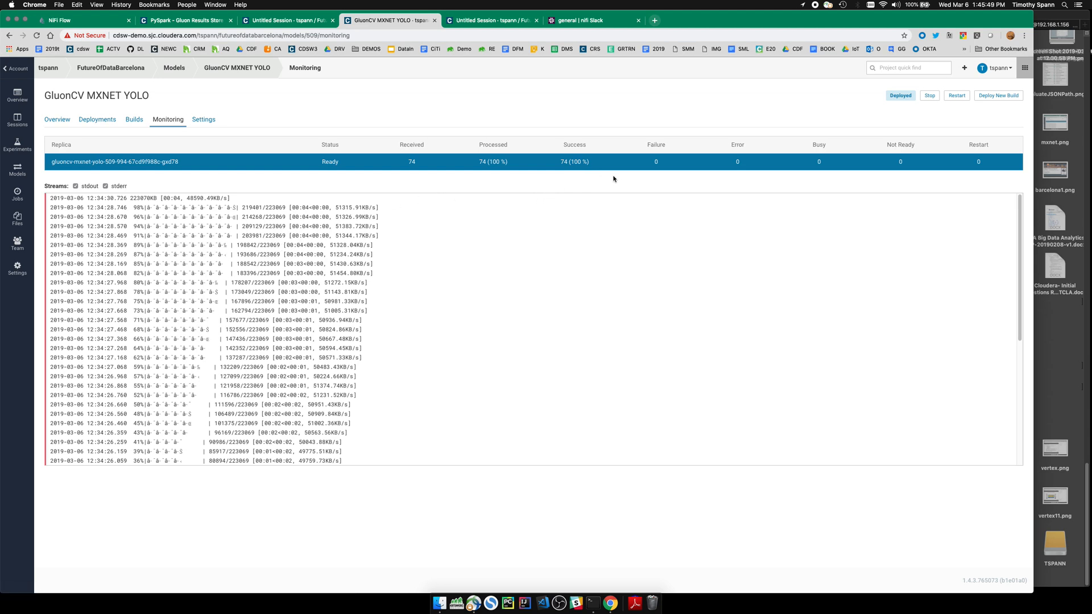
pyautogui.moveTo(134, 119)
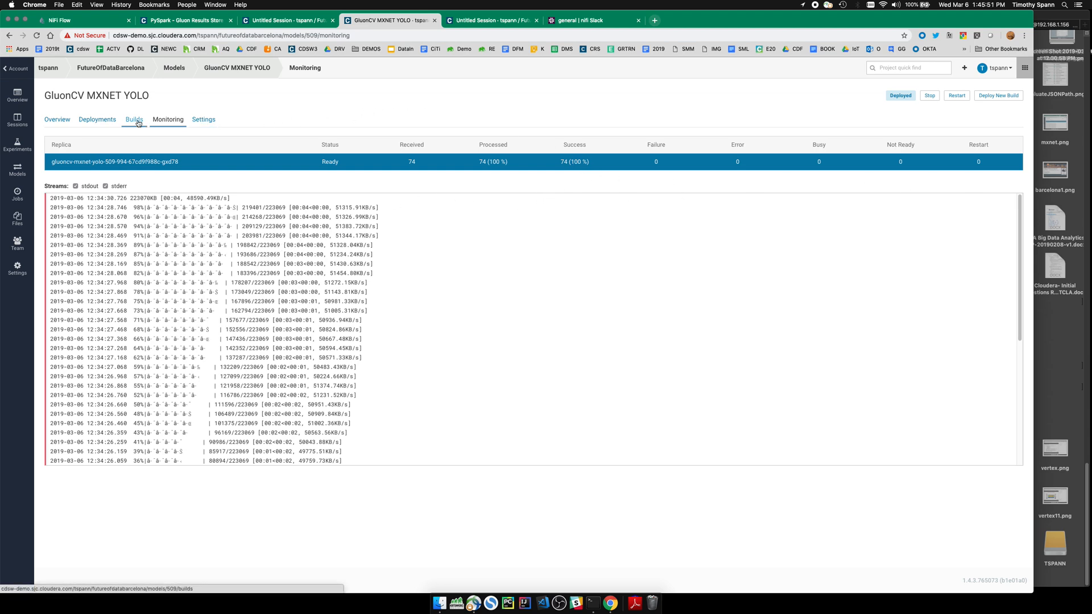
pyautogui.click(57, 119)
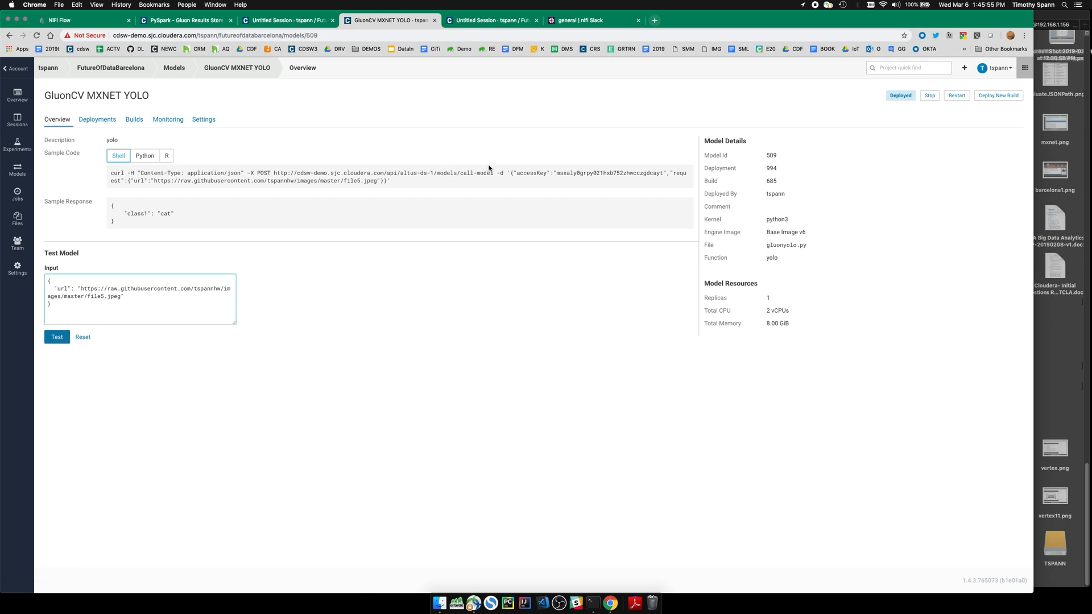
pyautogui.moveTo(767, 270)
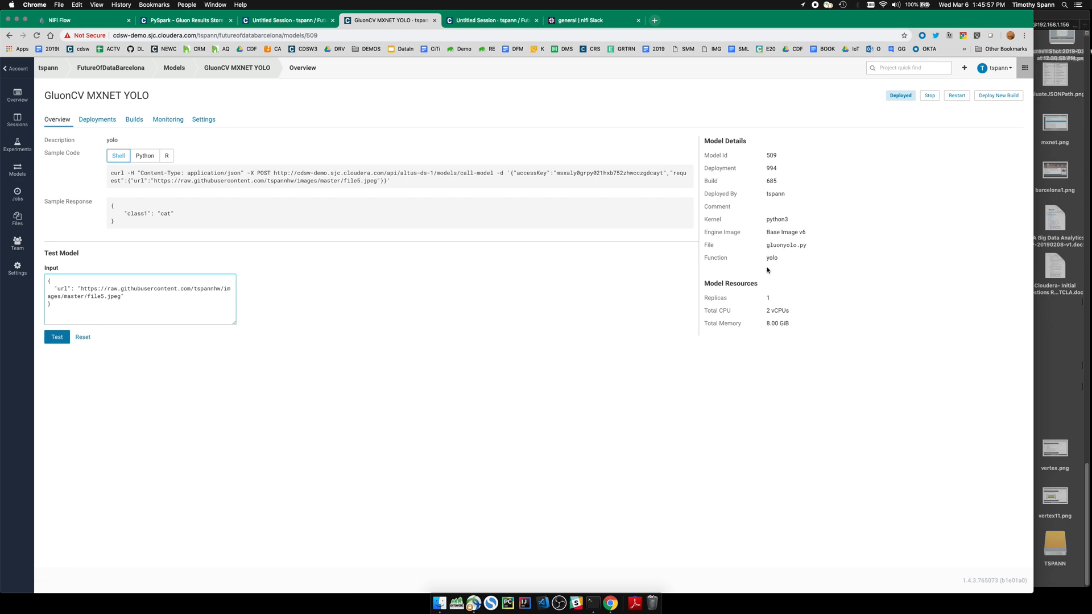
pyautogui.moveTo(785, 232)
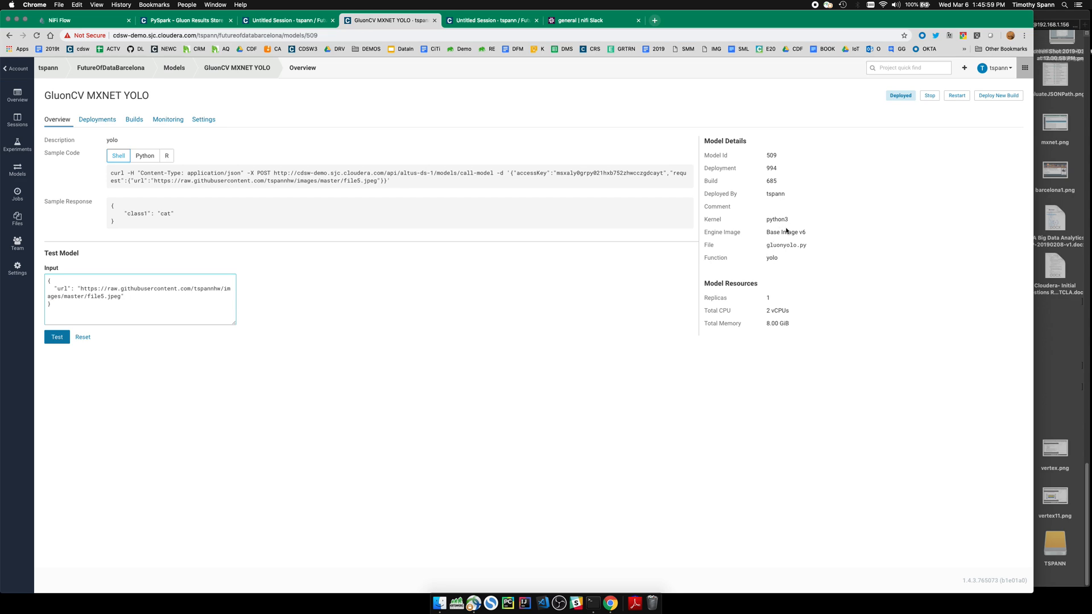
pyautogui.moveTo(768, 312)
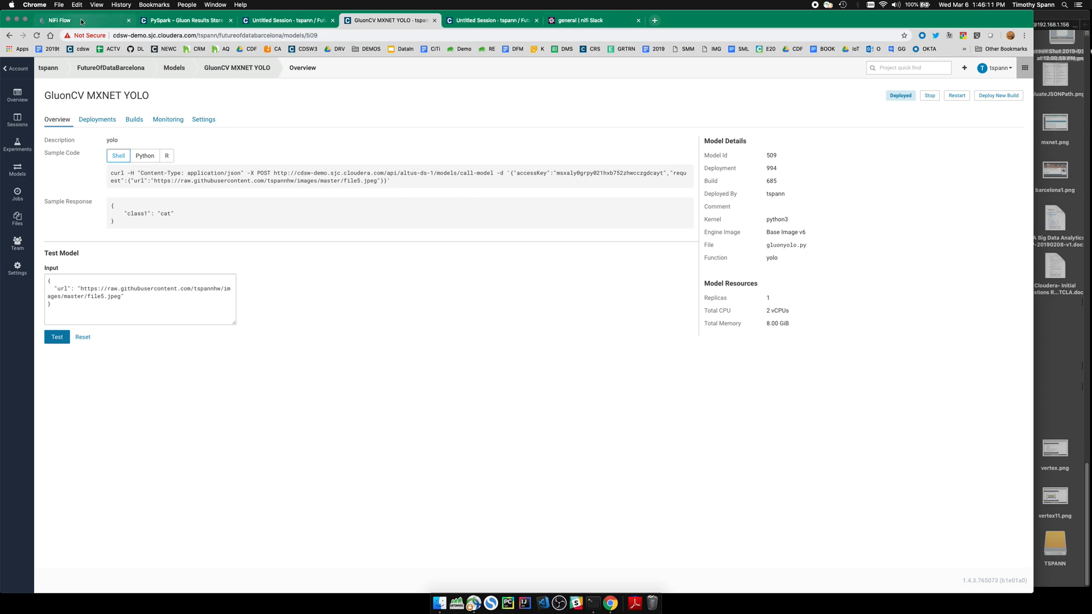
# Switch back to NiFi's CDSW Models for YOLO flow.
pyautogui.click(59, 19)
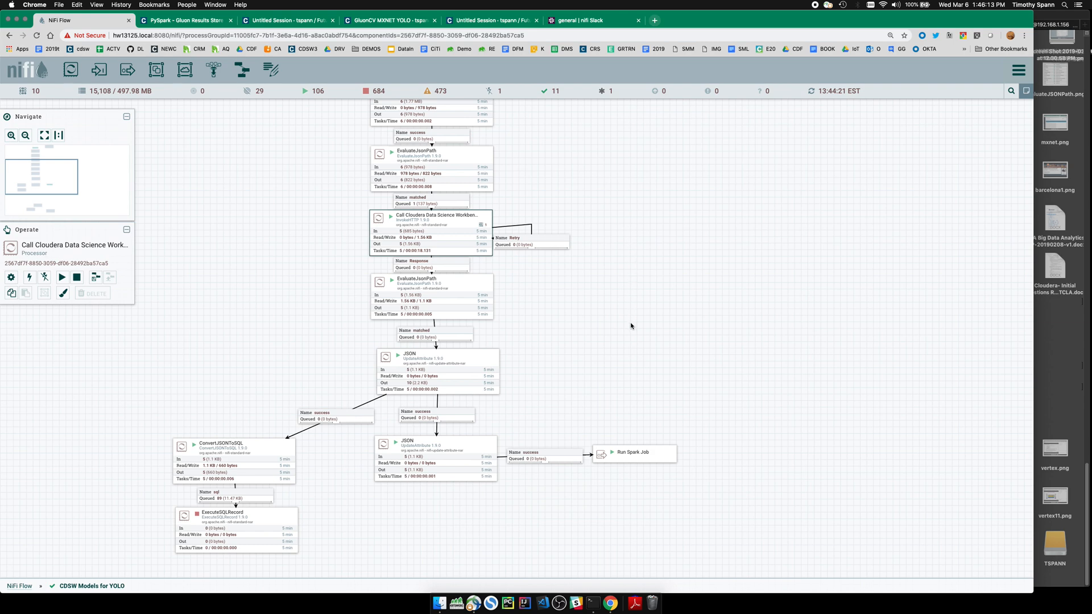
pyautogui.moveTo(630, 317)
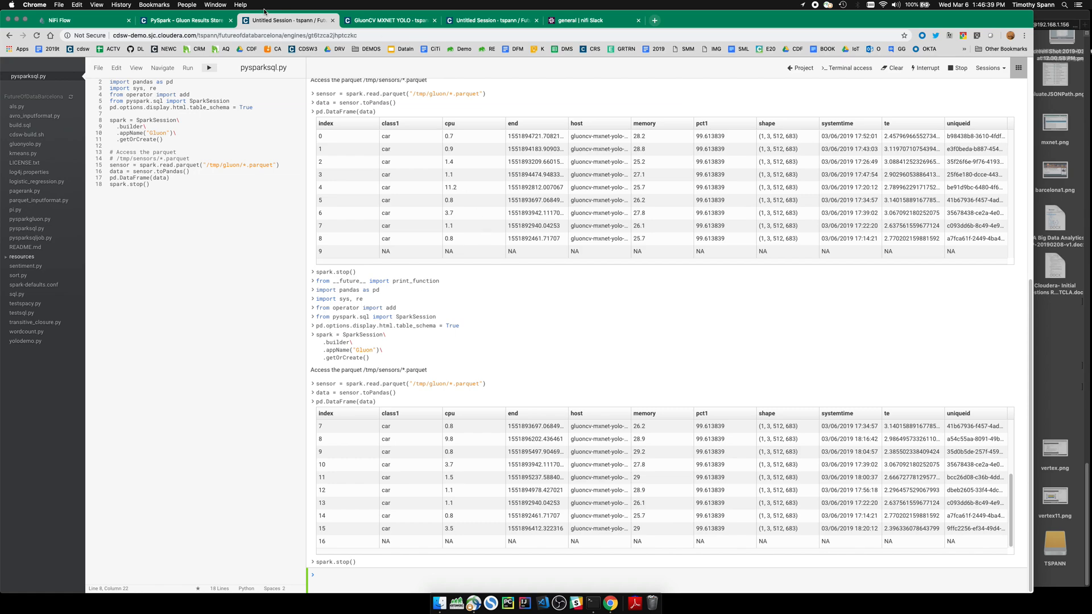
pyautogui.moveTo(184, 19)
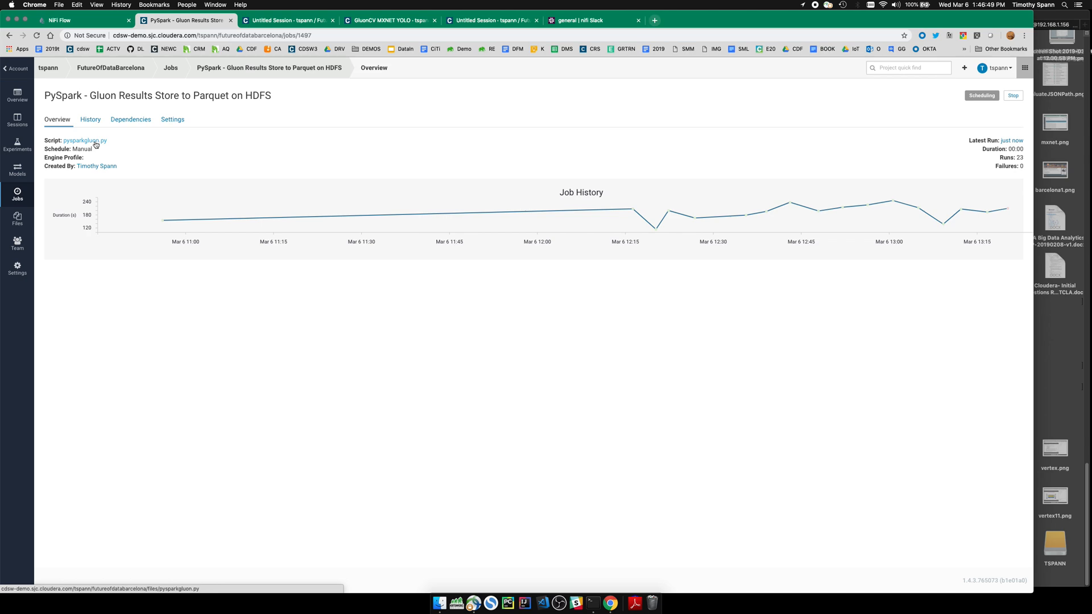
# Read through the pysparkgluon.py script behind the job.
pyautogui.click(84, 140)
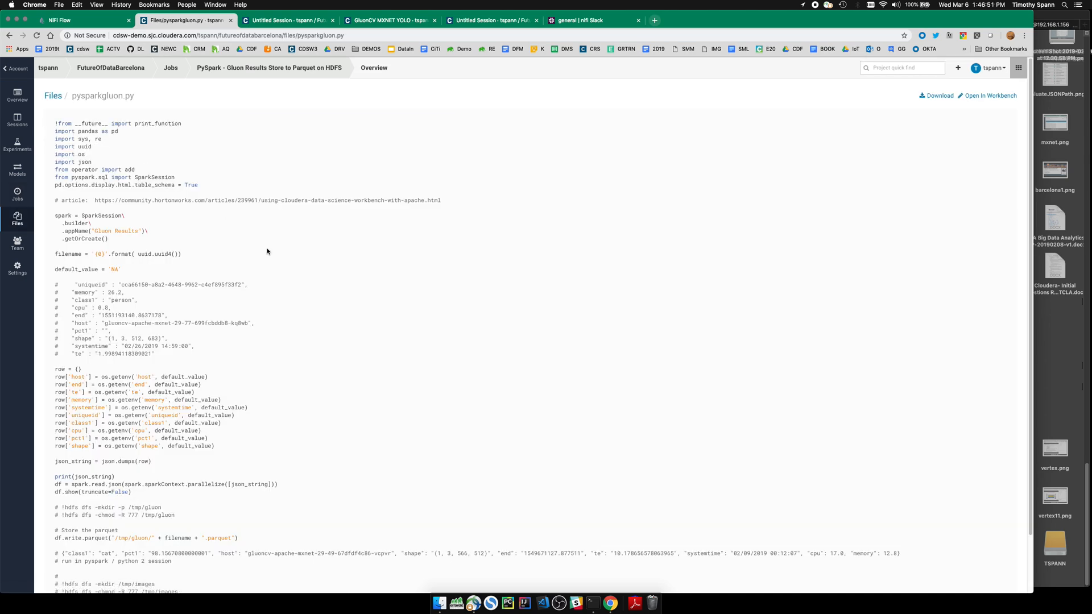
pyautogui.scroll(-3)
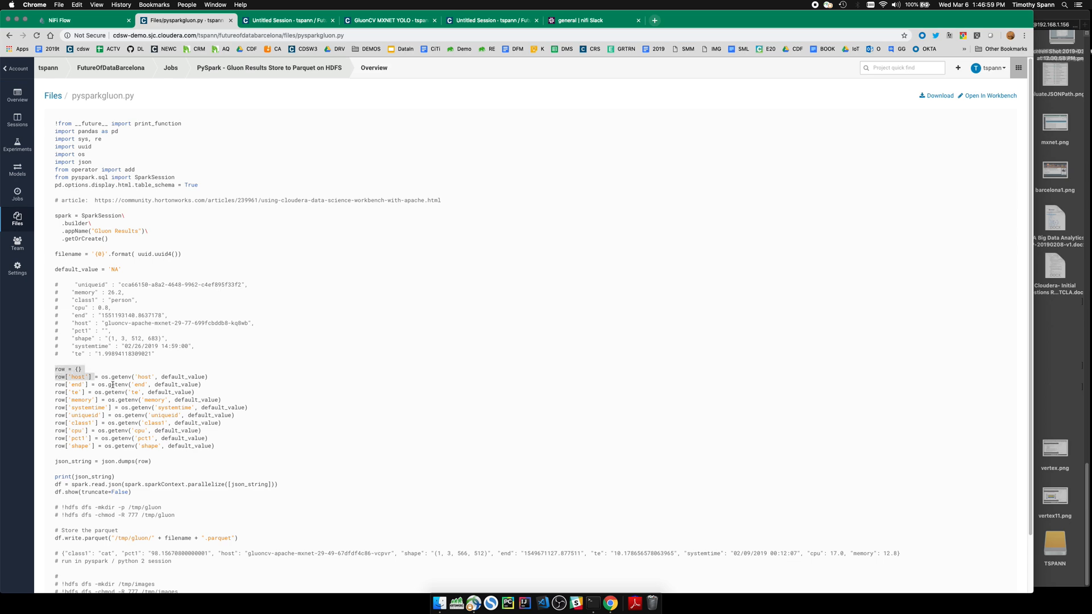
pyautogui.scroll(-3)
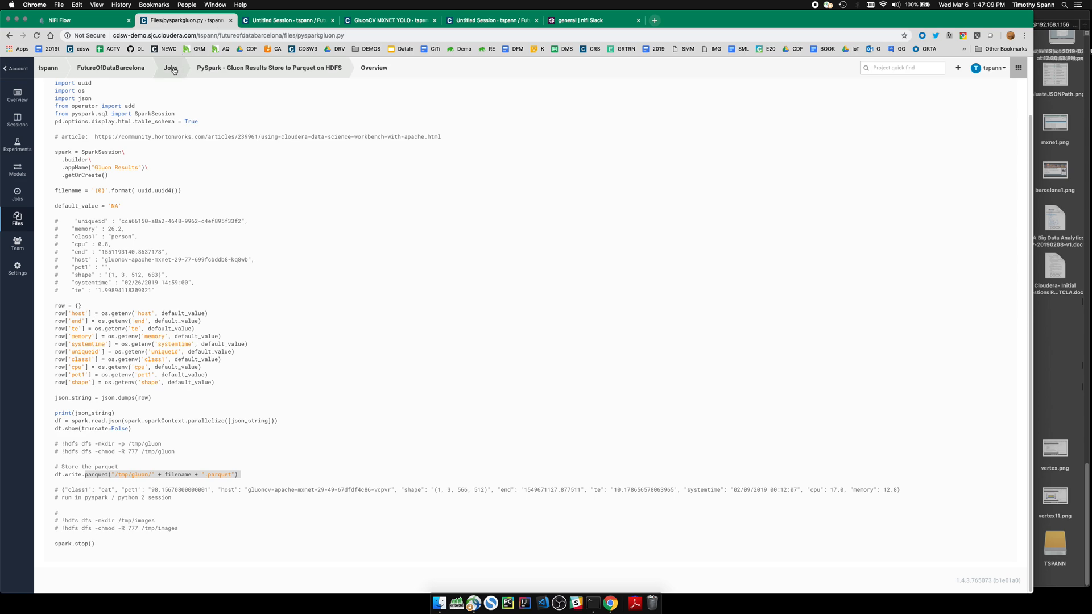
# Confirm the PySpark Gluon Results Store job is running, then return to the NiFi Spark flow.
pyautogui.click(171, 68)
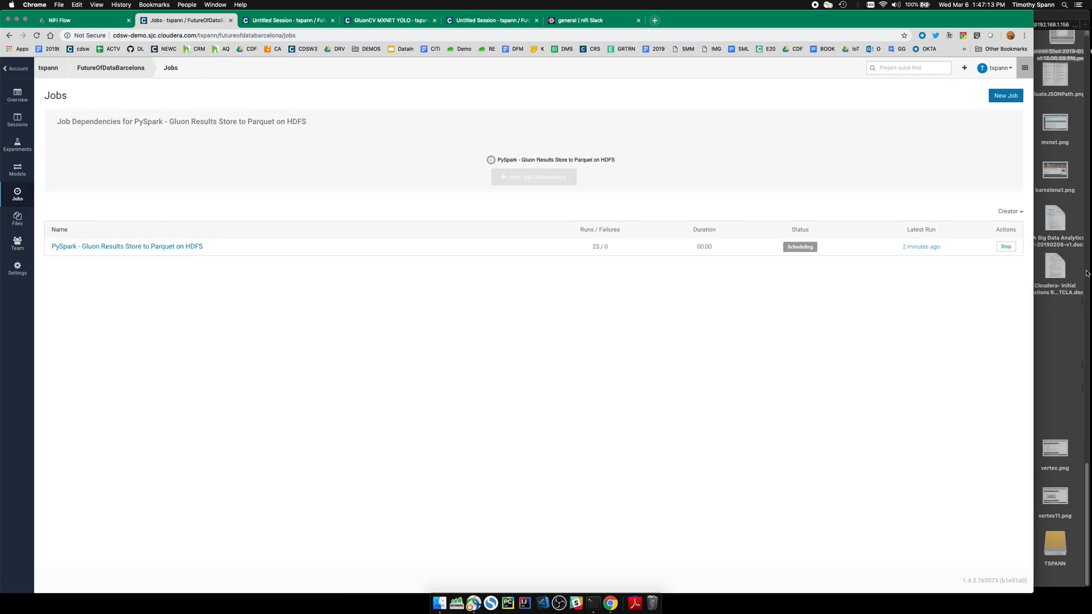
pyautogui.click(127, 246)
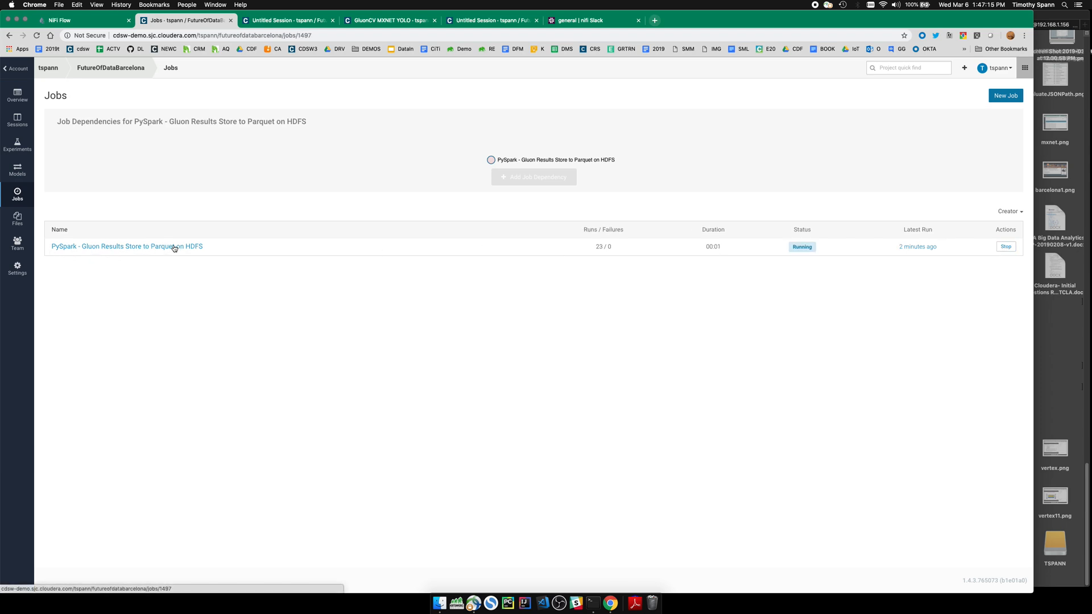
pyautogui.click(126, 246)
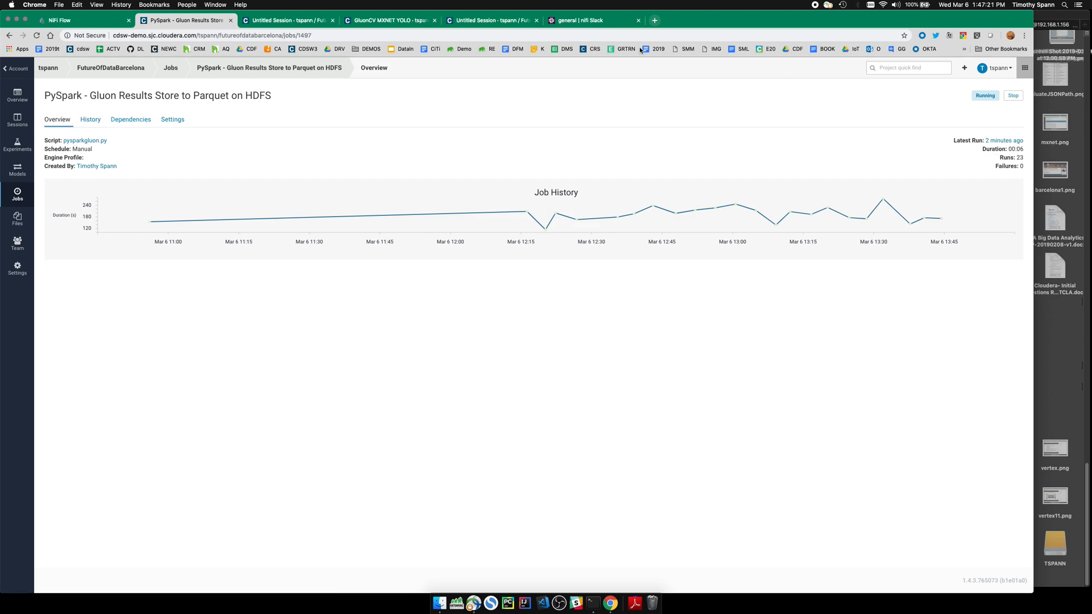
pyautogui.click(57, 19)
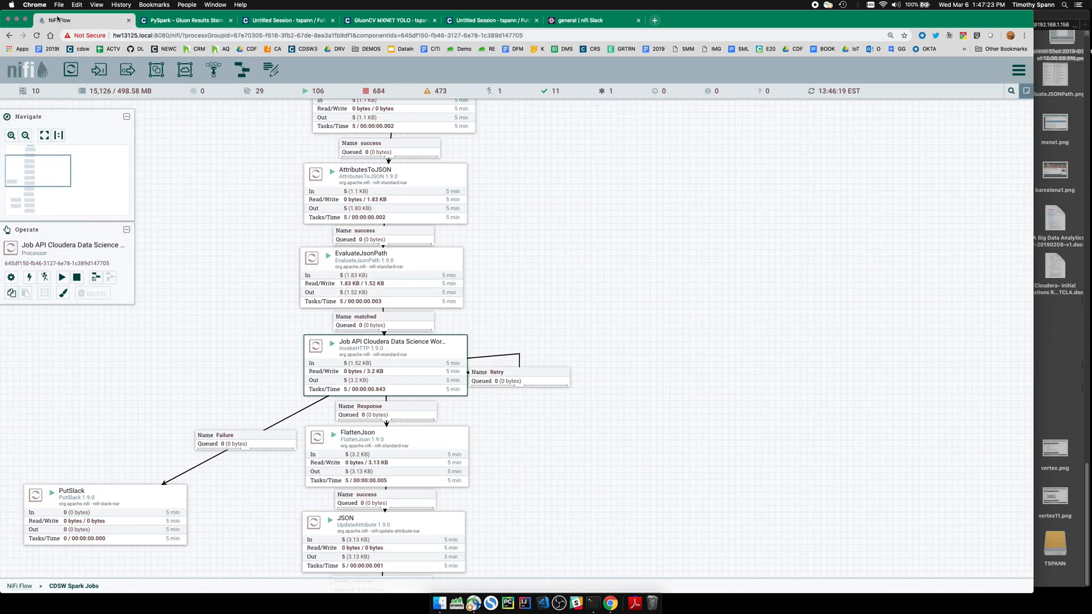
pyautogui.moveTo(535, 472)
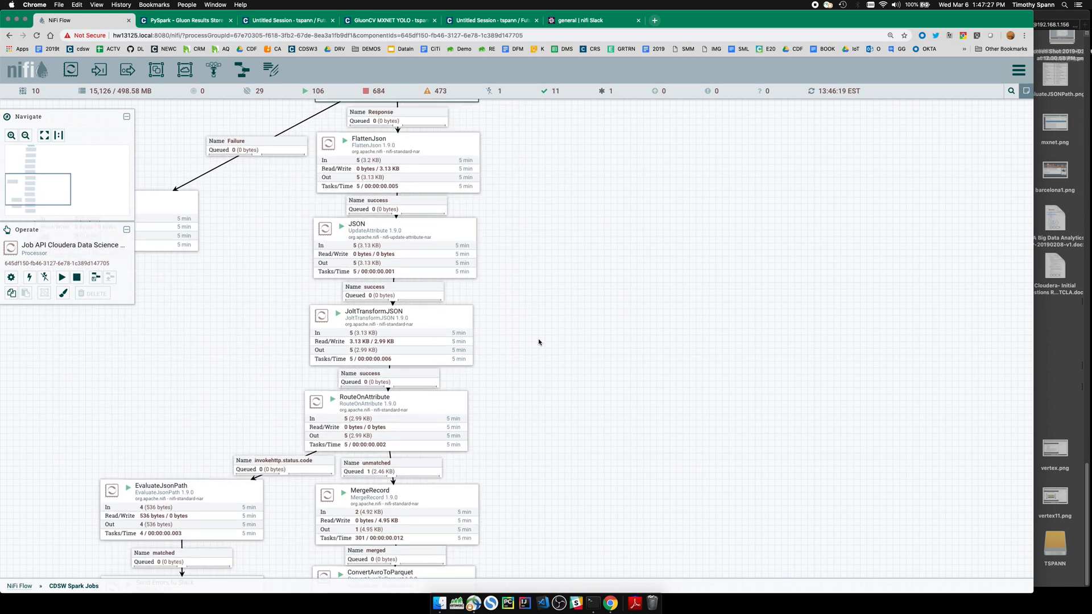
# Scroll the Spark Jobs flow to Send Errors to Slack and check the #errors channel.
pyautogui.scroll(-3)
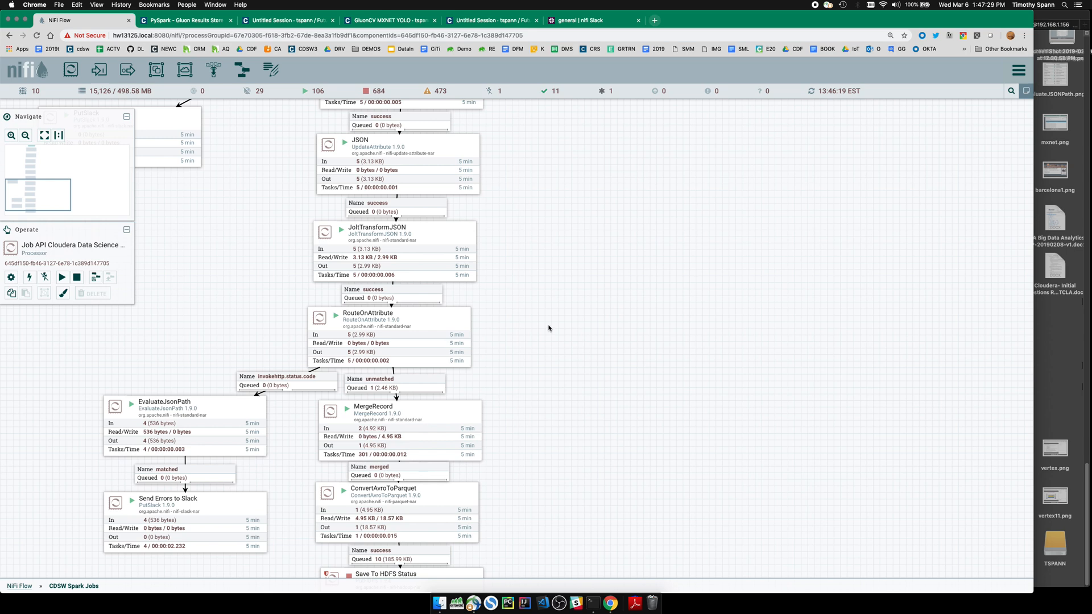
pyautogui.scroll(-3)
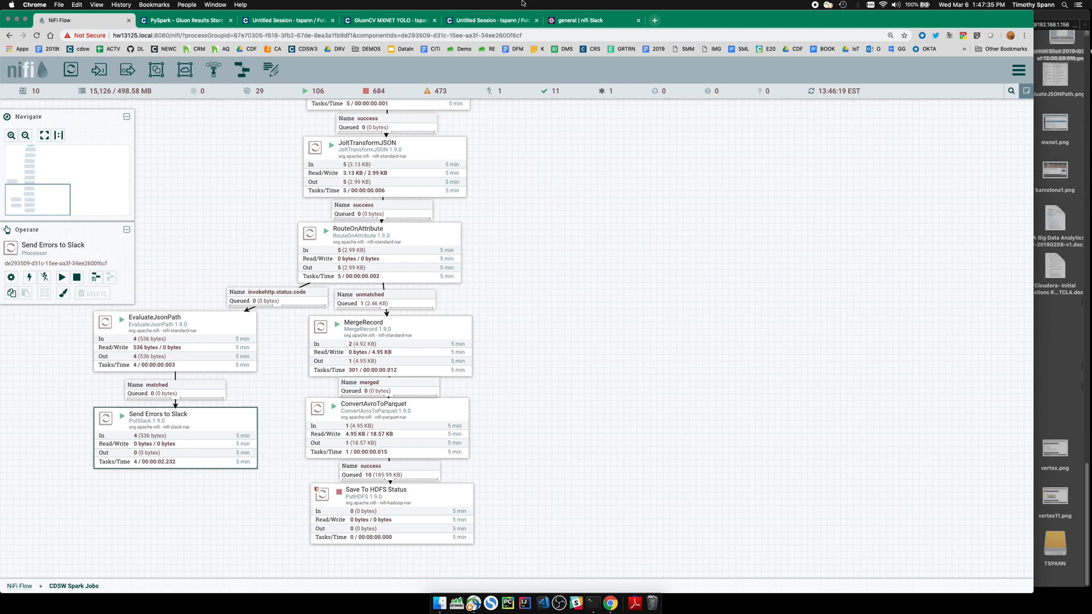
pyautogui.click(590, 19)
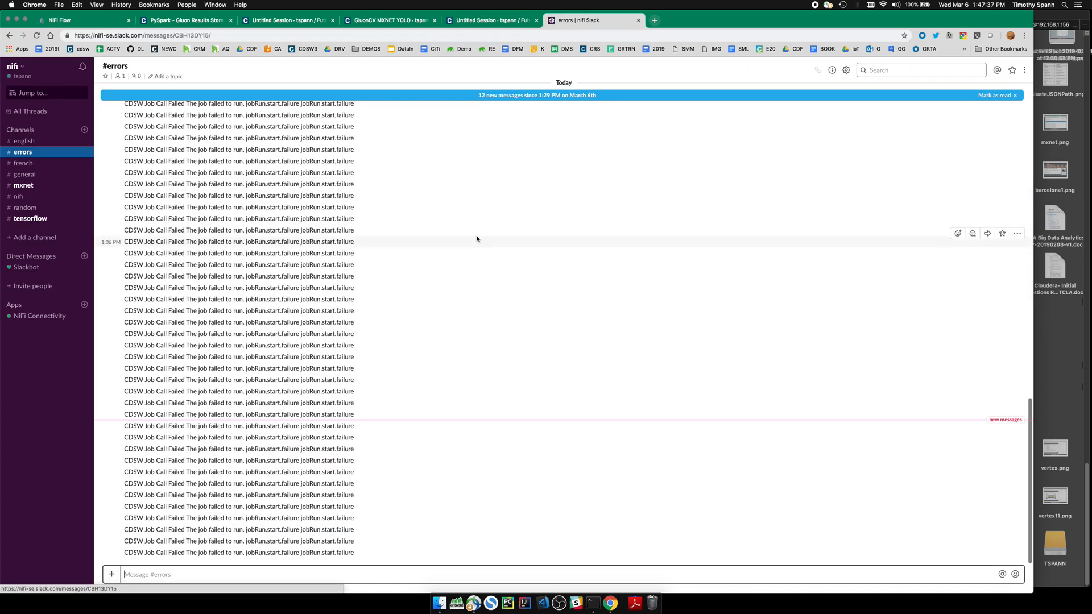
pyautogui.click(185, 20)
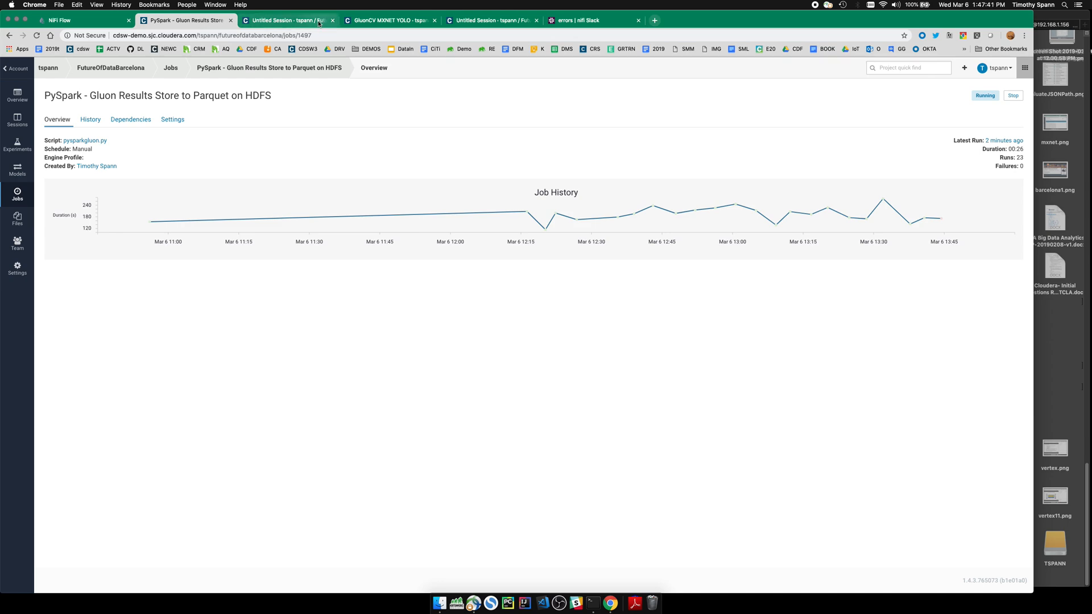
# Rerun pysparksql.py and review the newer car-detection rows read from /tmp/gluon Parquet.
pyautogui.click(286, 19)
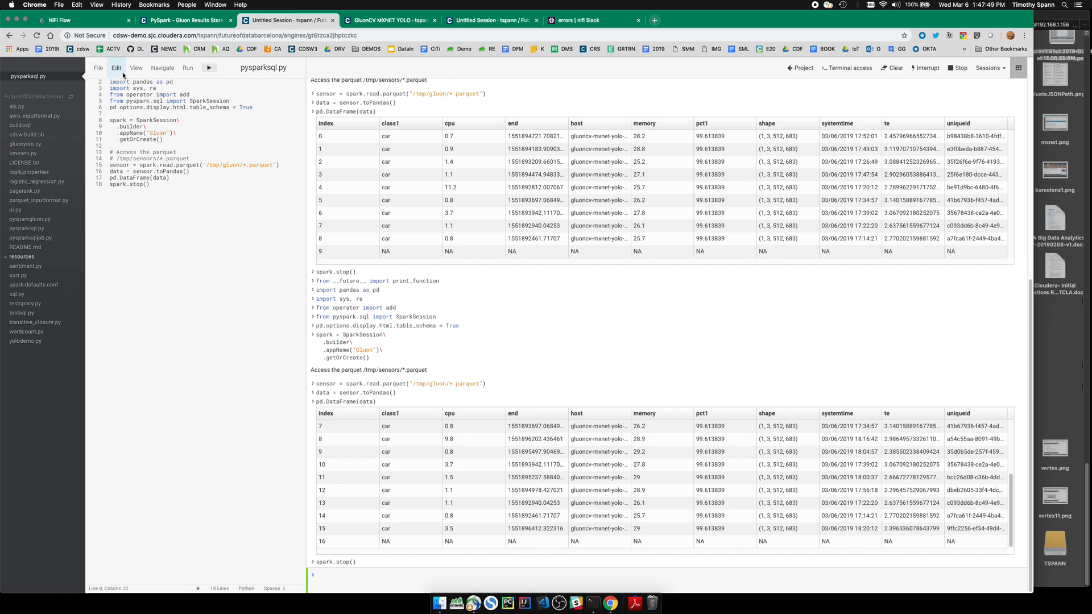
pyautogui.scroll(-3)
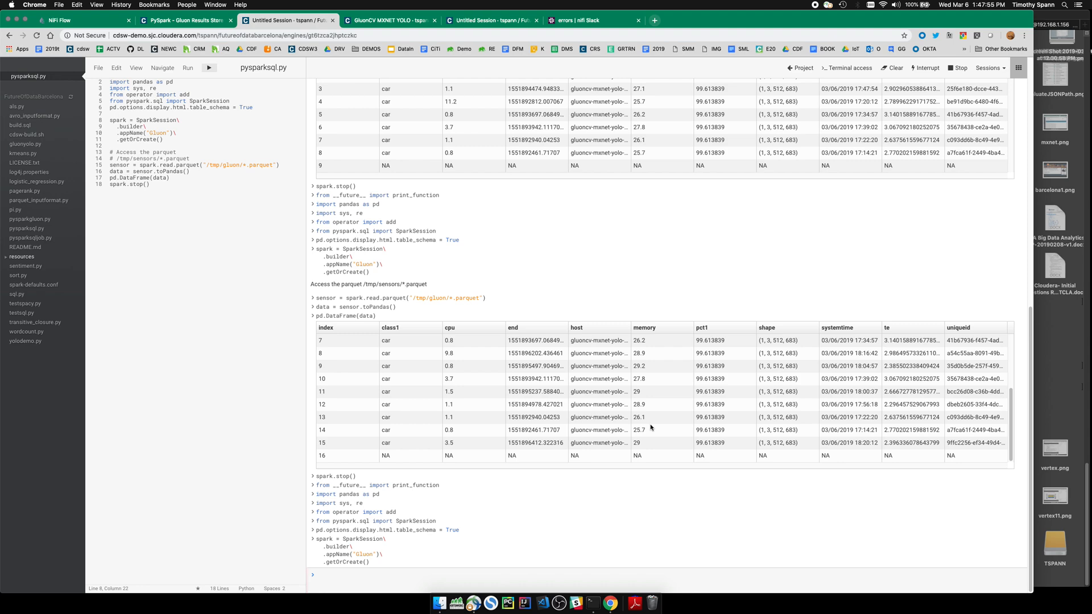
pyautogui.scroll(-3)
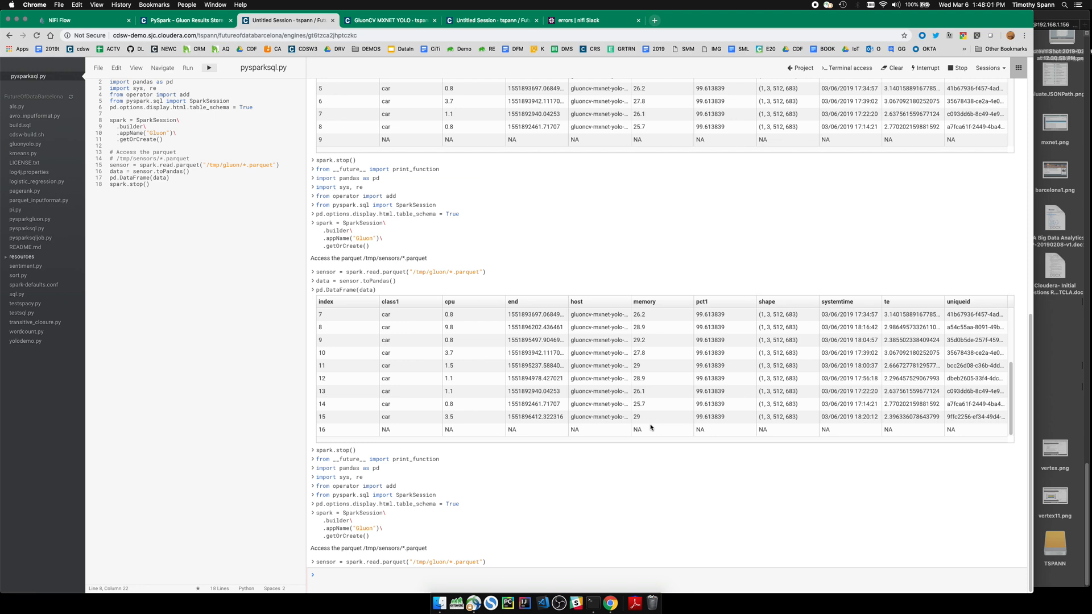
pyautogui.scroll(-3)
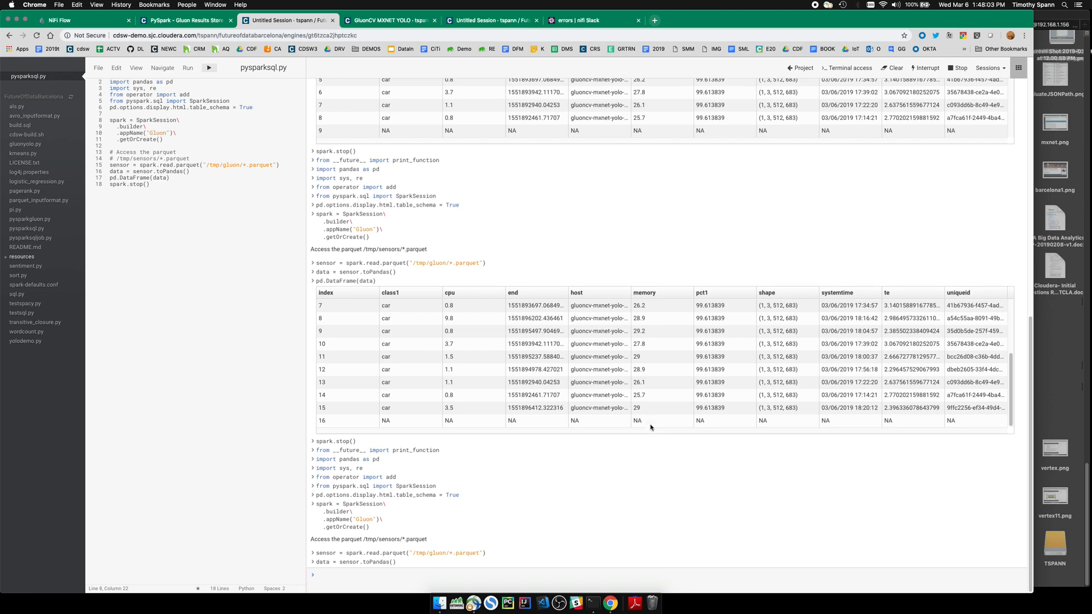
pyautogui.scroll(-3)
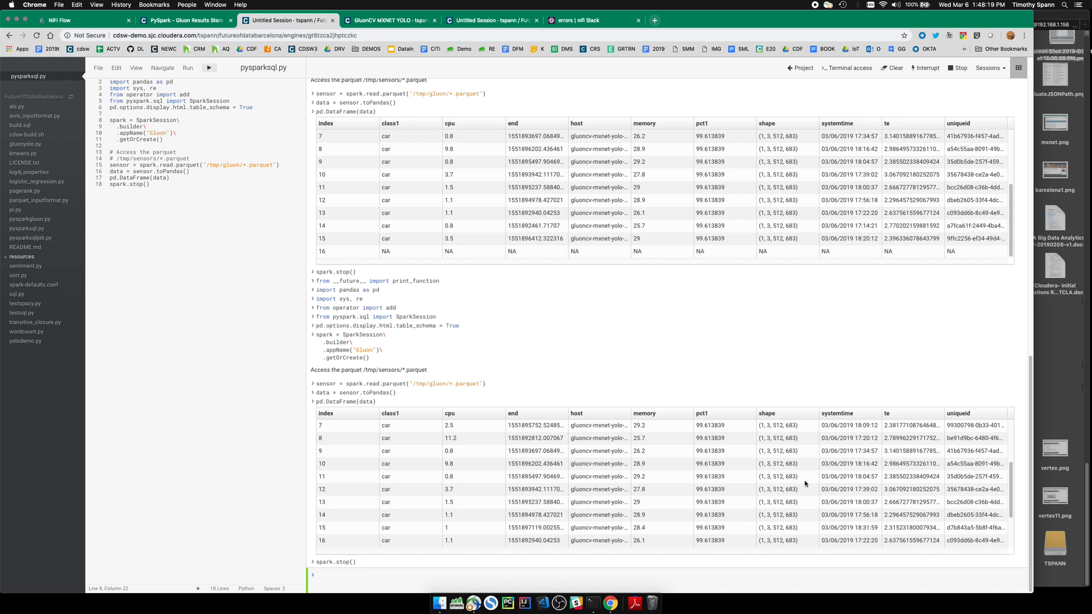
pyautogui.moveTo(426, 65)
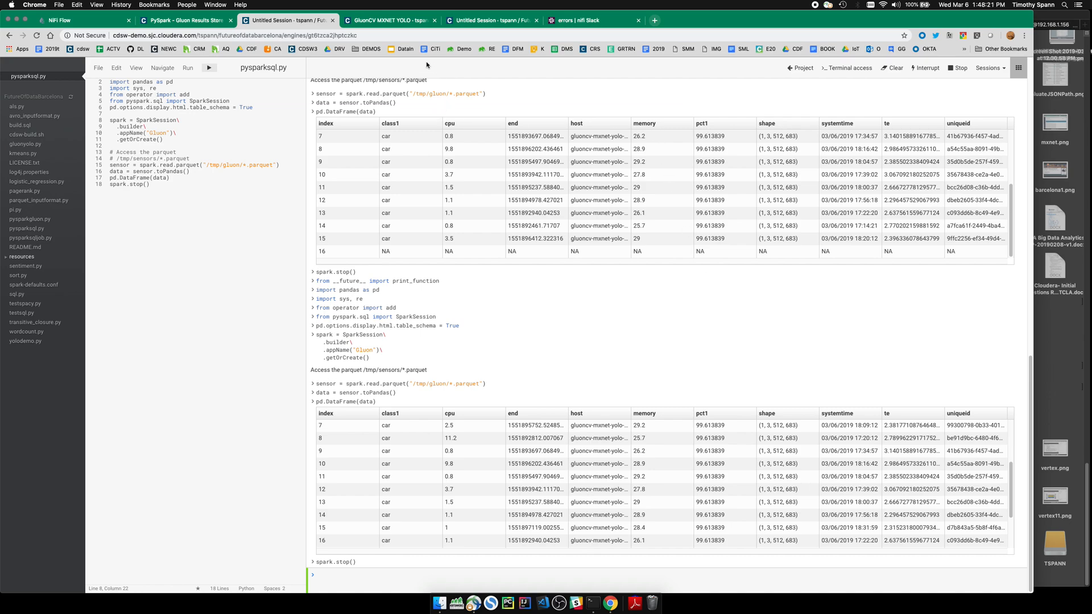
pyautogui.click(388, 19)
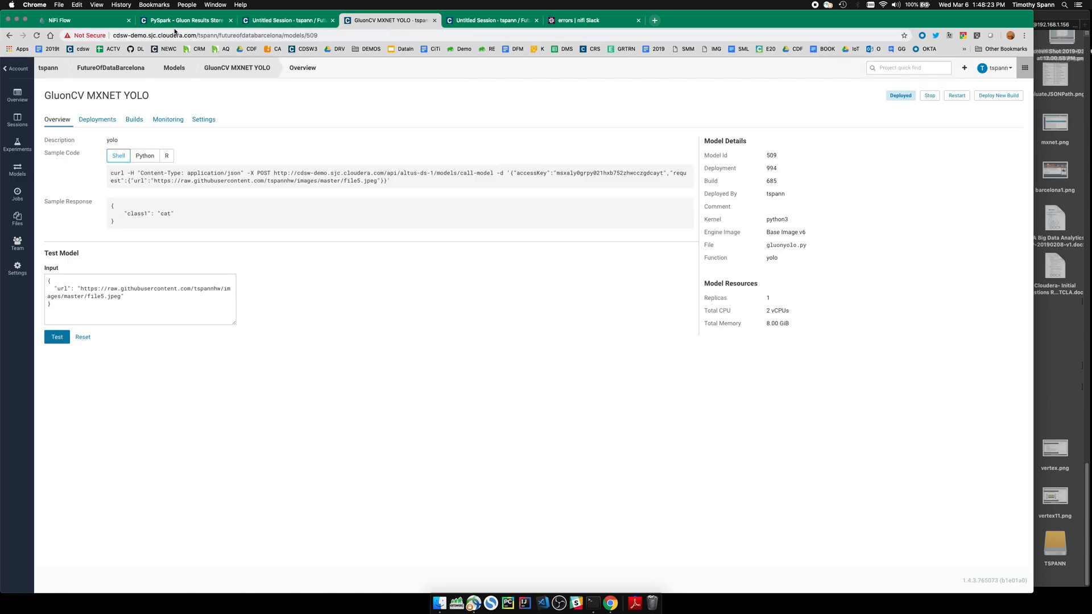
pyautogui.click(57, 19)
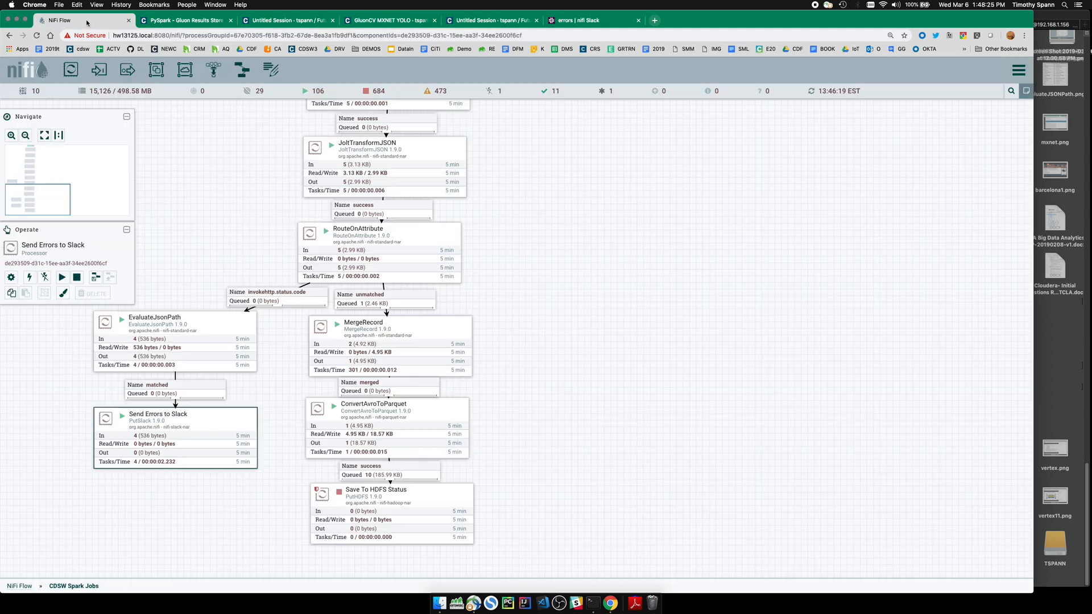